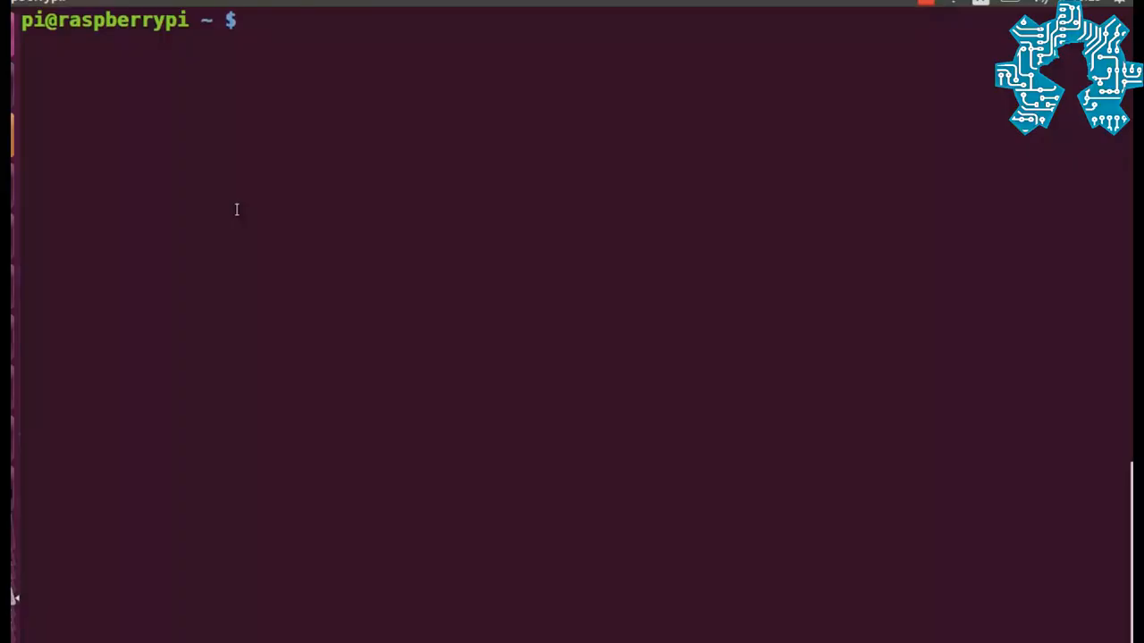
# Step: Save the edited /etc/dhcp/dhcpd.conf and exit nano to the shell prompt
pyautogui.write('sudo nano /etc/dhcp/dhcpd.conf')
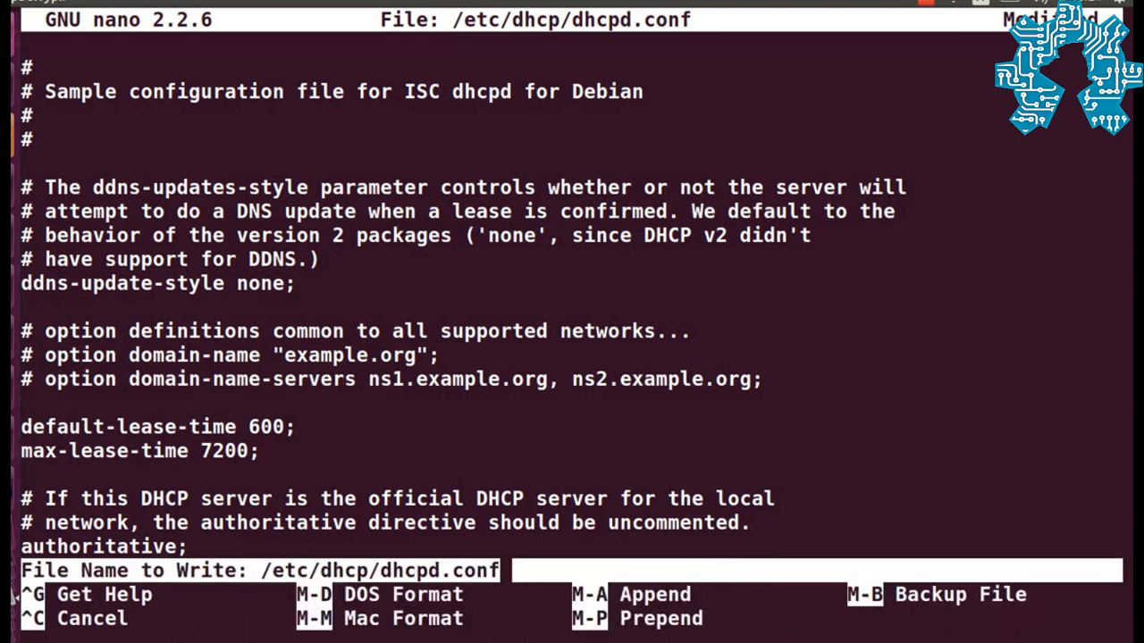
pyautogui.press('Enter')
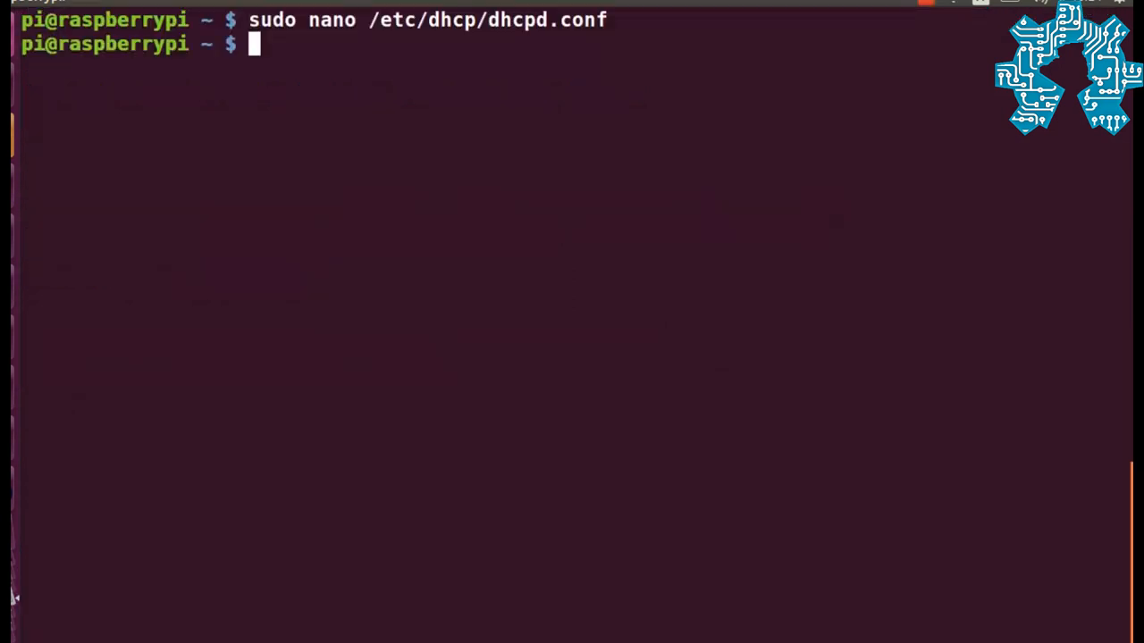
# Step: Switch to a root shell with sudo su
pyautogui.write('s')
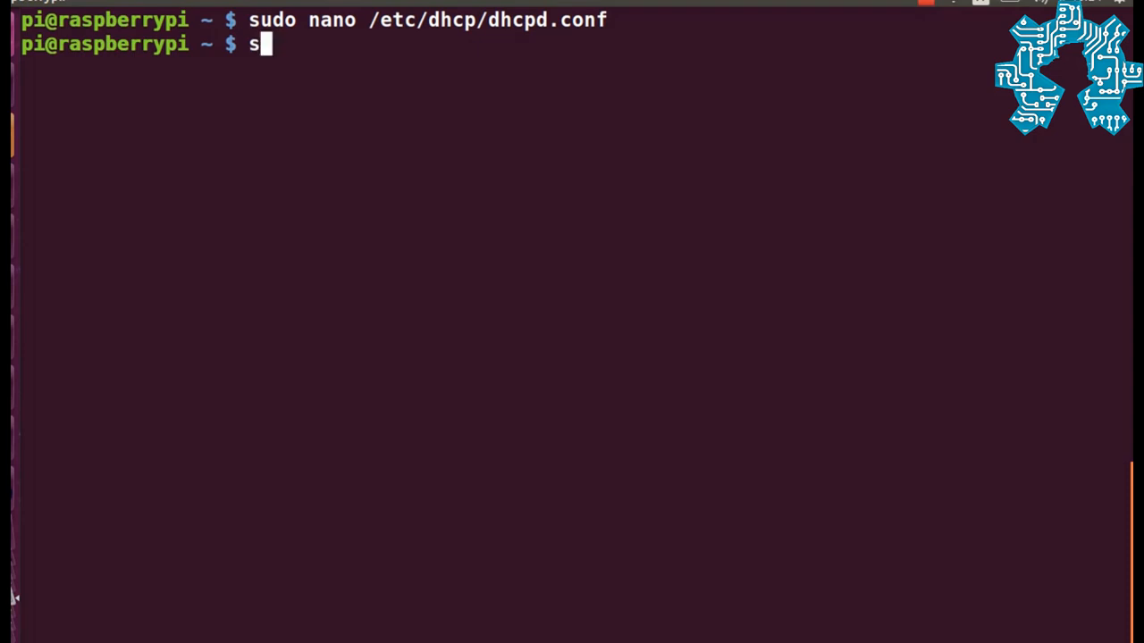
pyautogui.write('udo su')
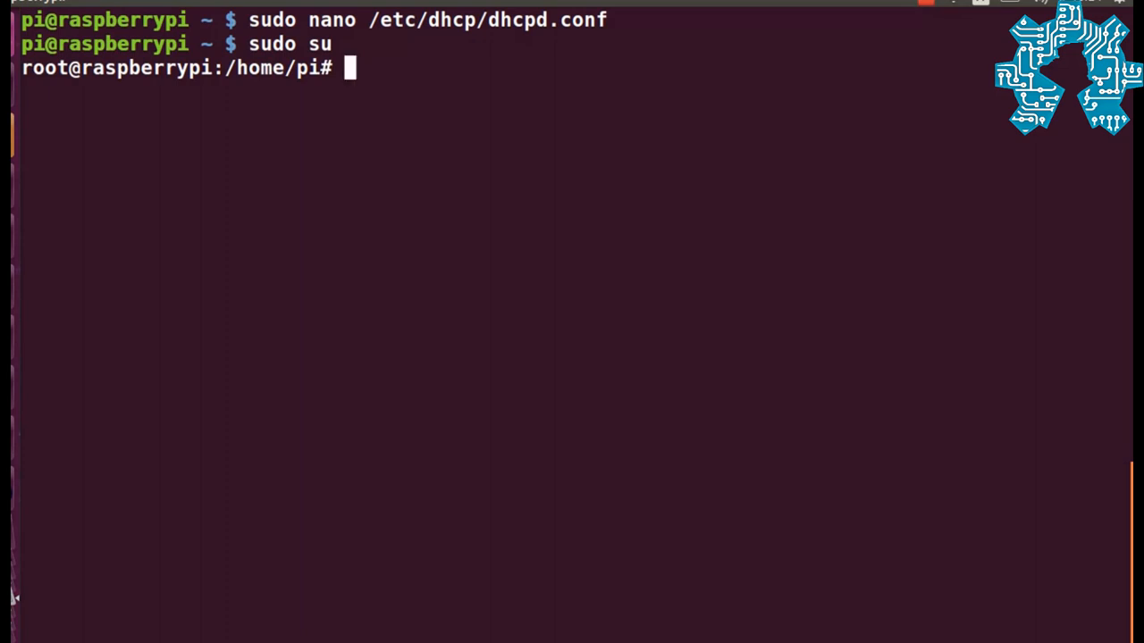
# Step: Load /etc/sysctl.conf in nano for editing
pyautogui.write('n')
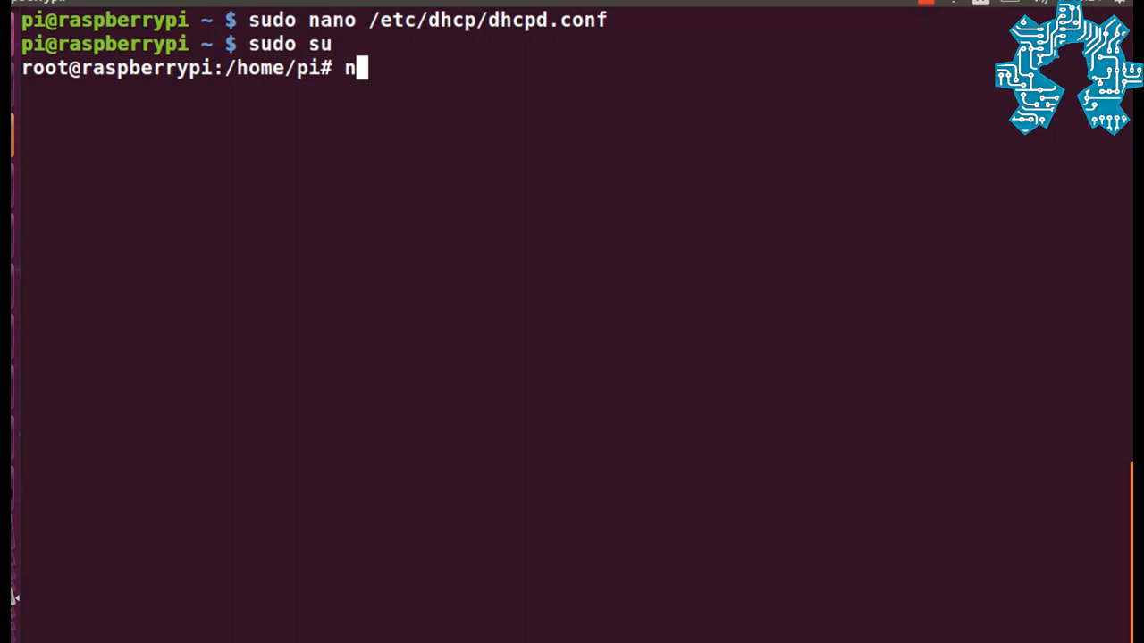
pyautogui.write('ano')
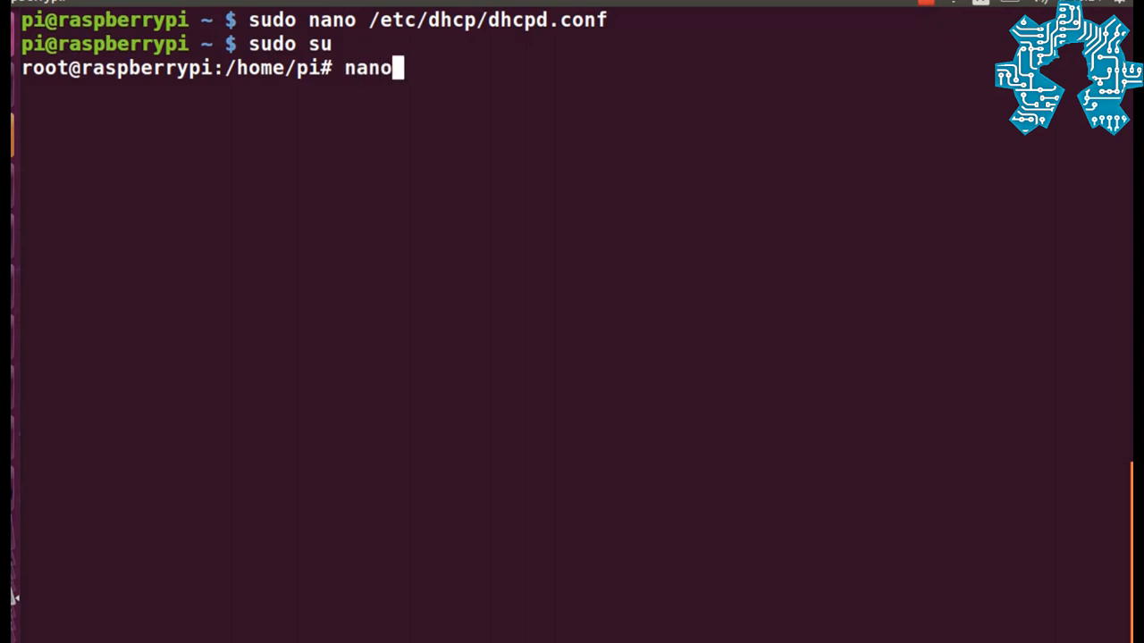
pyautogui.write('/etc/')
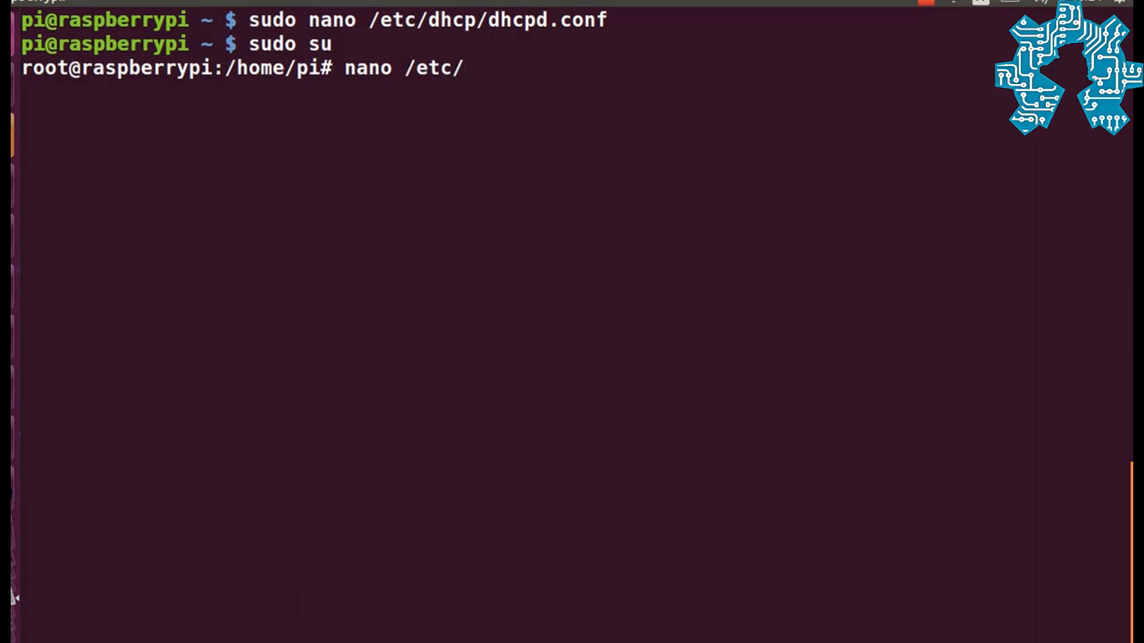
pyautogui.write('sys')
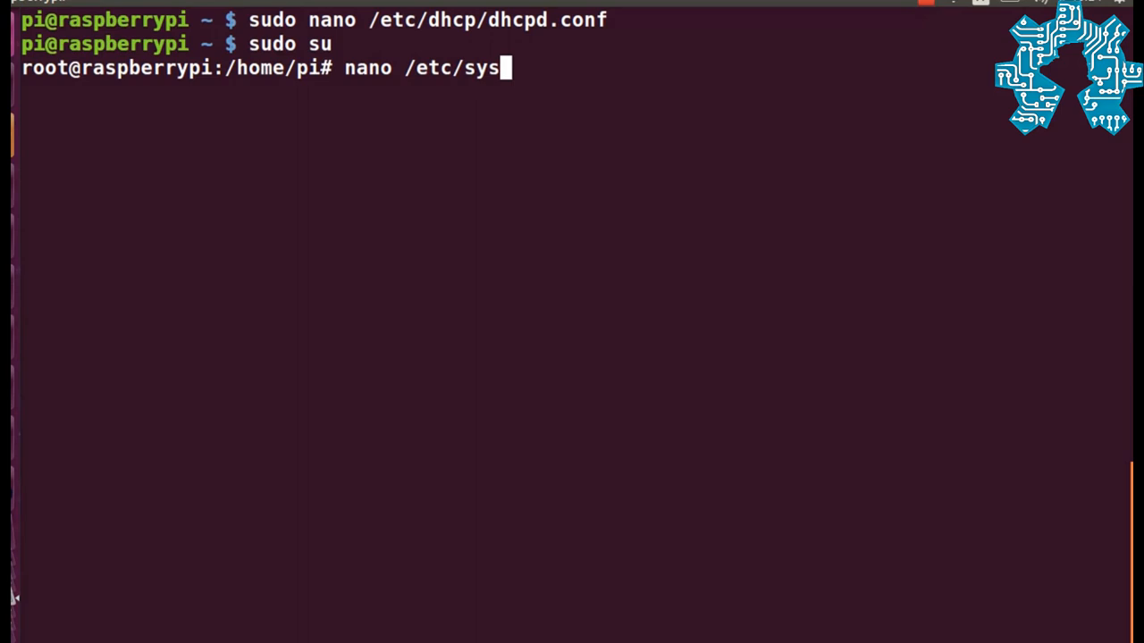
pyautogui.write('ctl.')
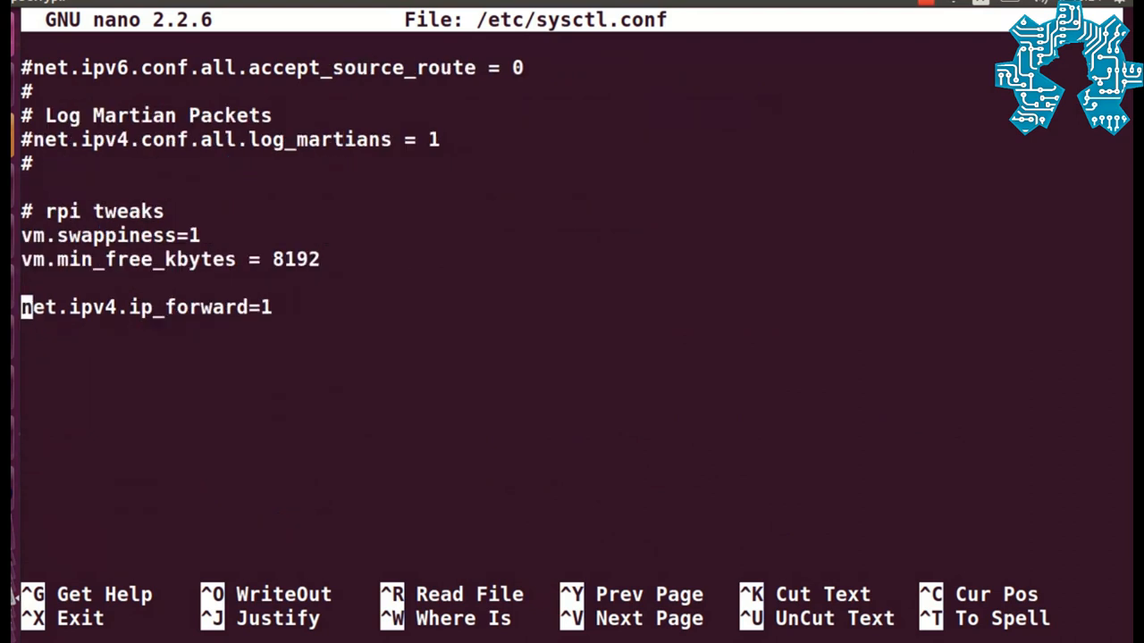
pyautogui.moveTo(50, 307)
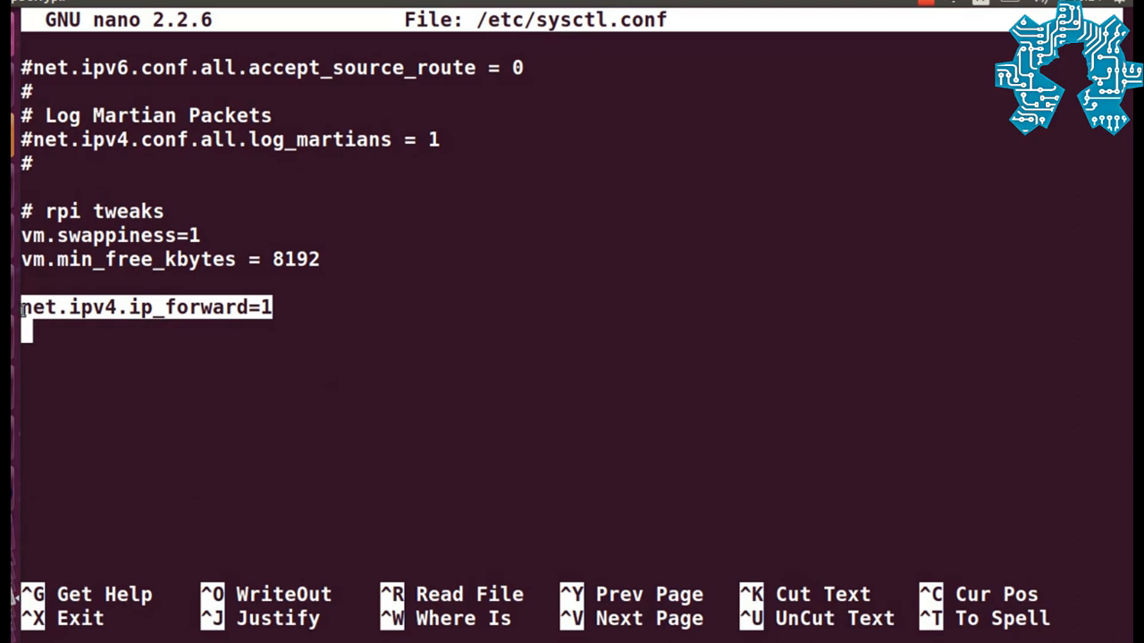
# Step: Save sysctl.conf with net.ipv4.ip_forward=1 uncommented and return to the root shell
pyautogui.press('ctrl+x')
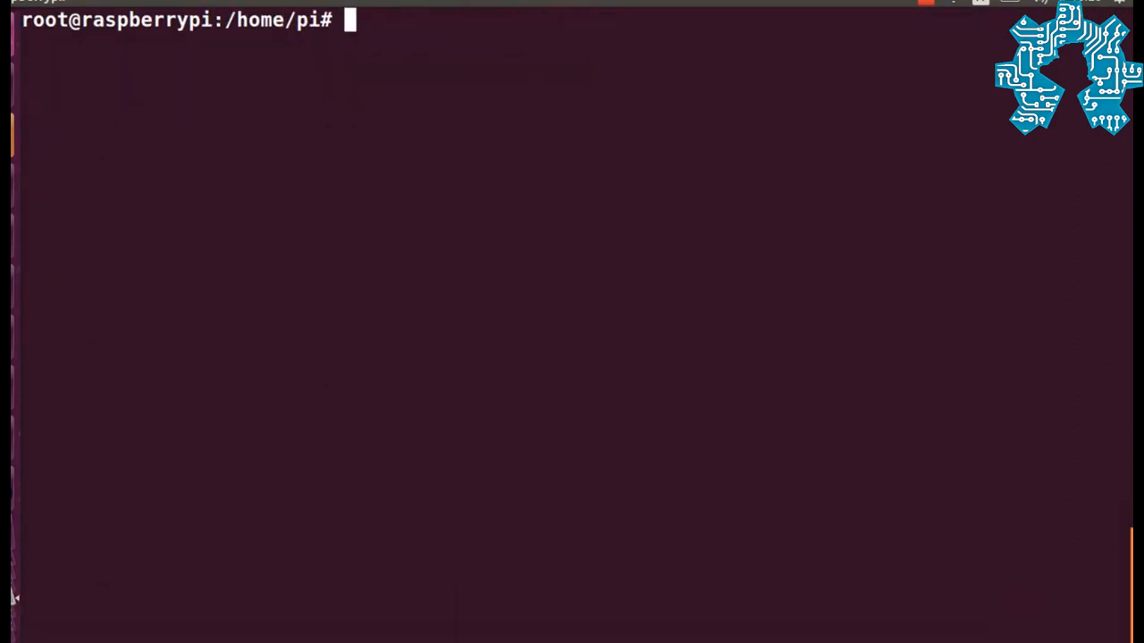
# Step: Run sh -c "echo 1 > /proc/sys/net/ipv4/ip_forward" to enable forwarding immediately
pyautogui.write('sh')
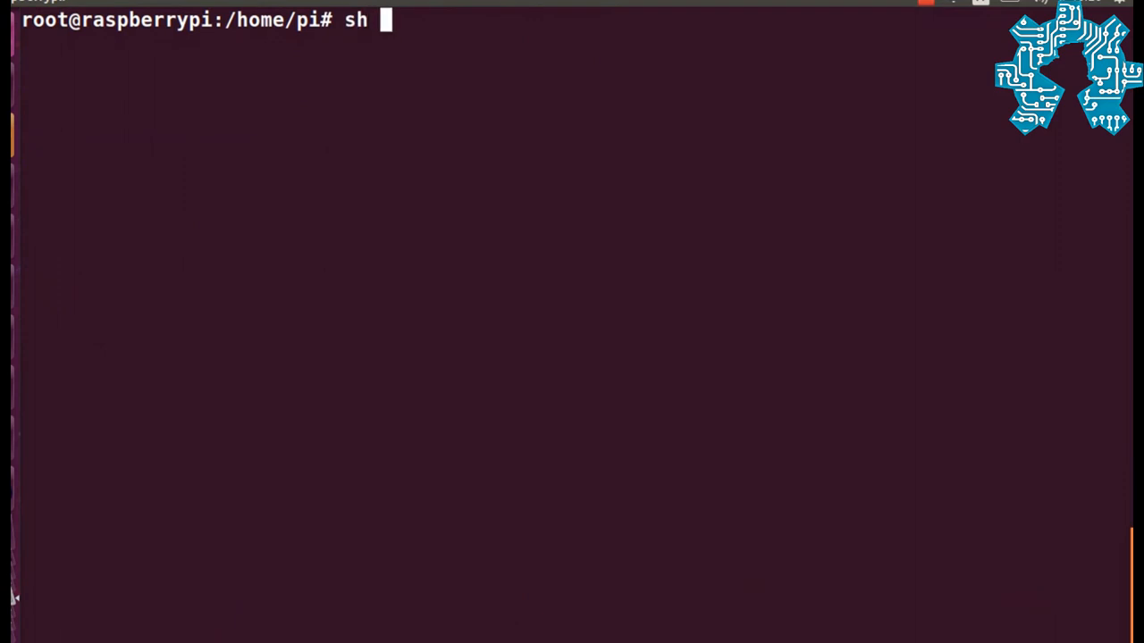
pyautogui.write('- c')
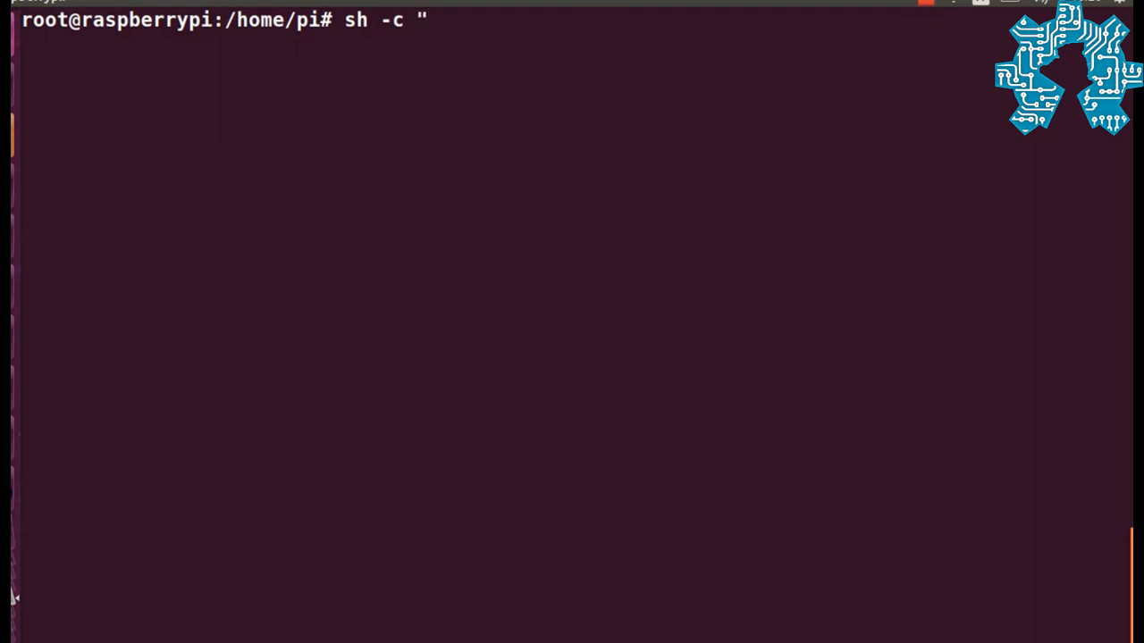
pyautogui.write('echo')
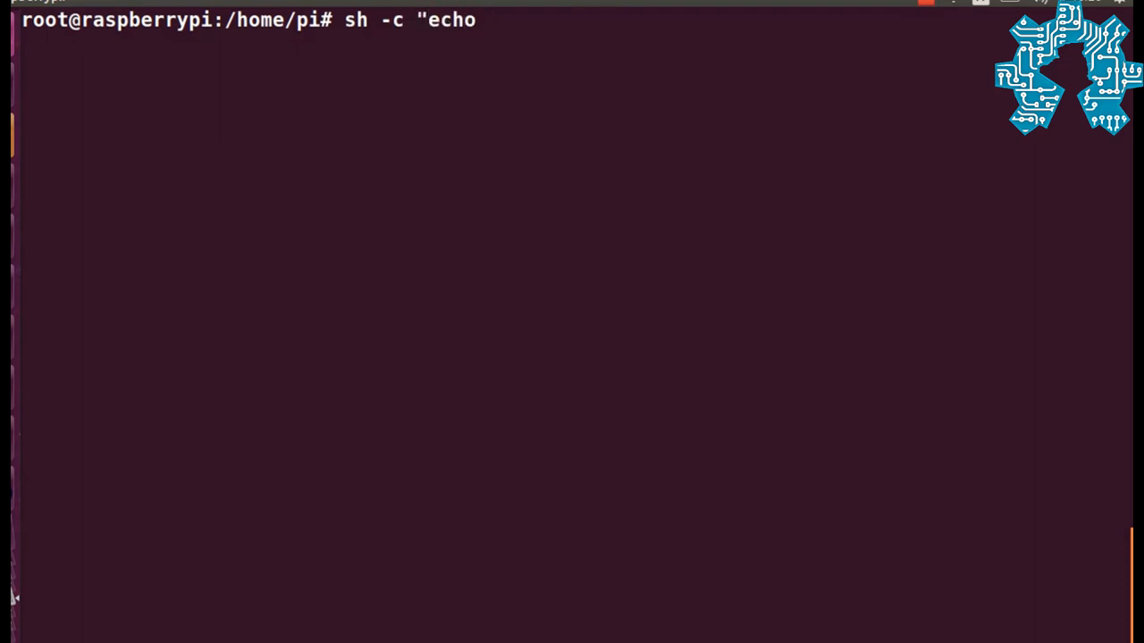
pyautogui.write('1 >')
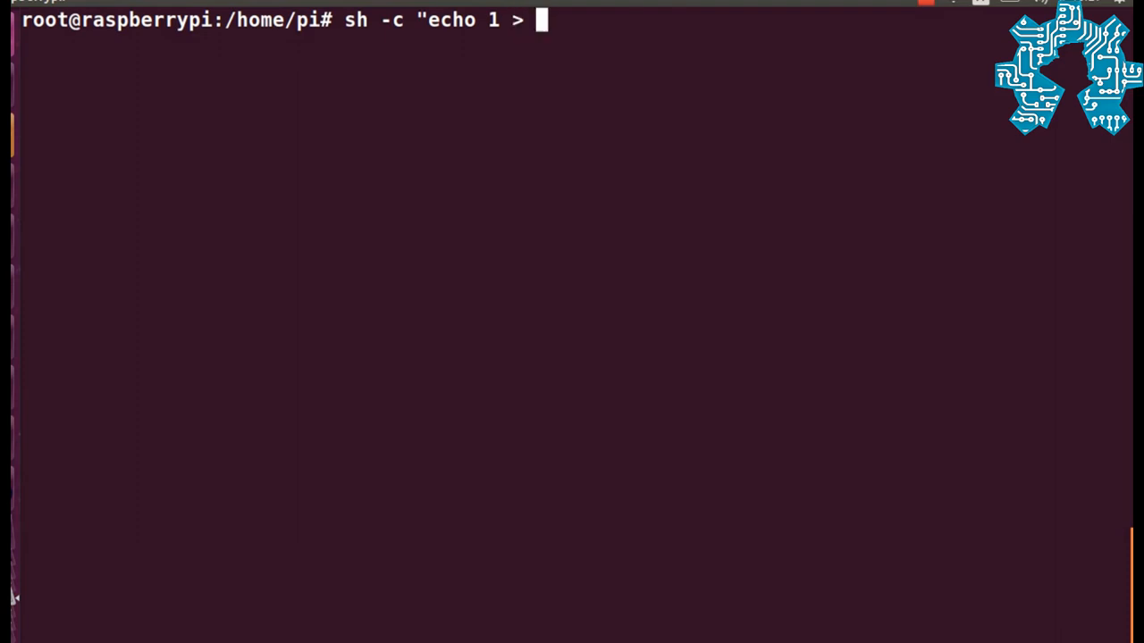
pyautogui.write('/proc')
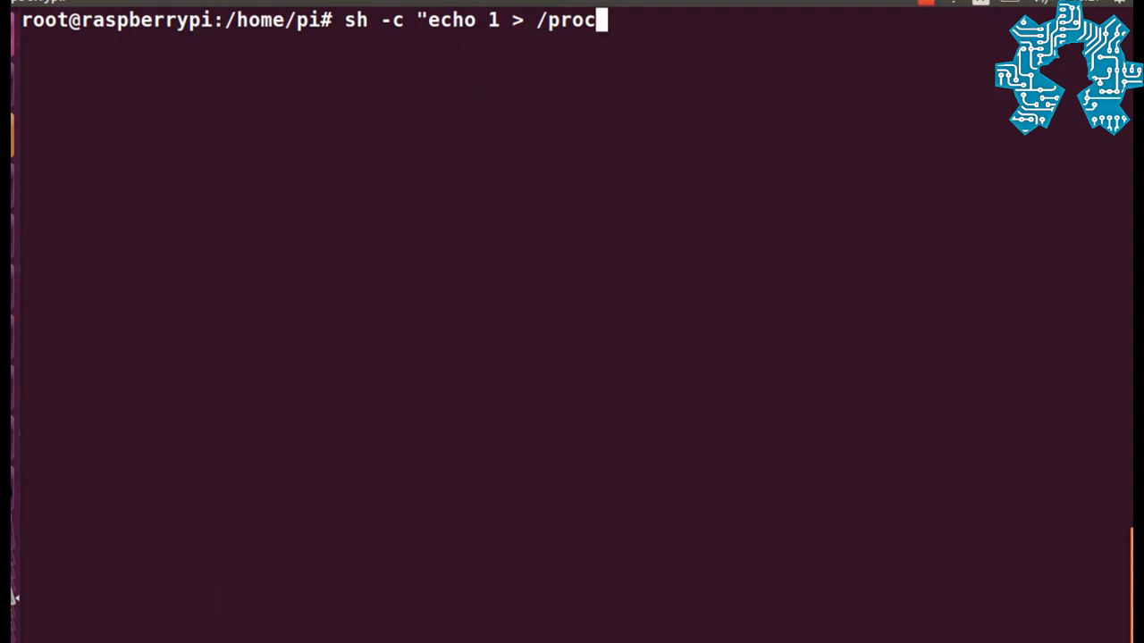
pyautogui.write('/sys')
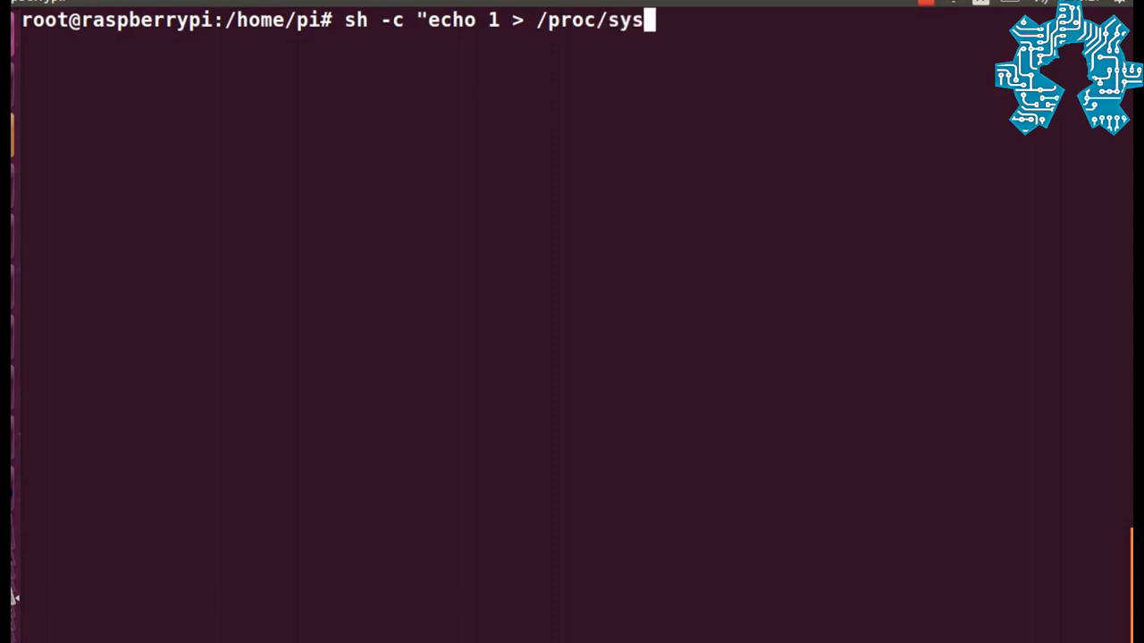
pyautogui.write('/net')
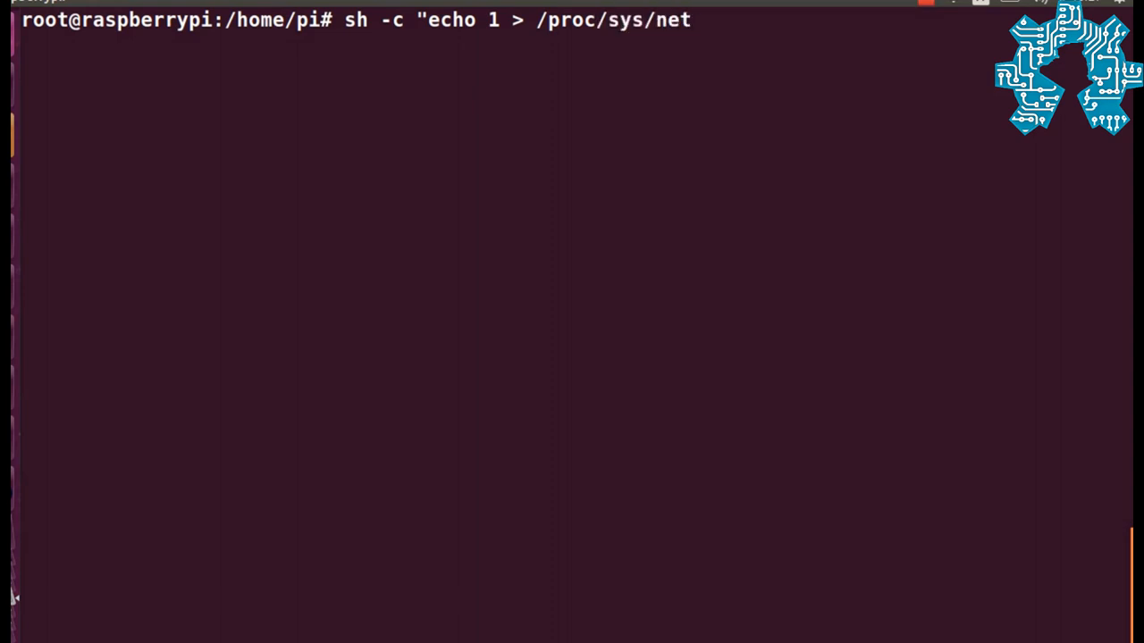
pyautogui.write('/ip')
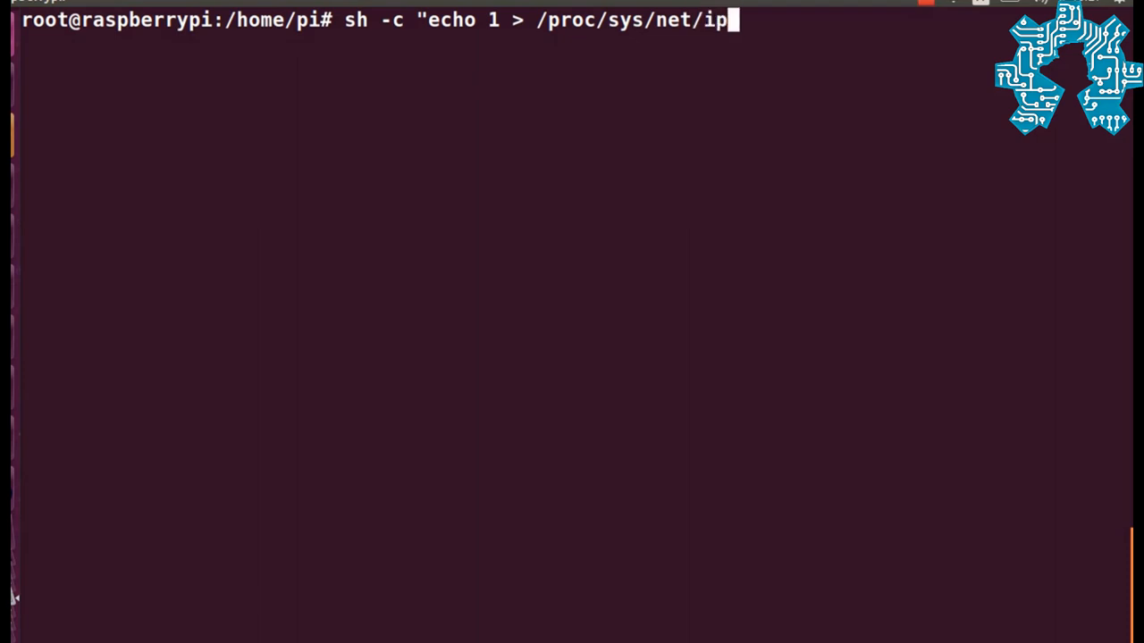
pyautogui.write('v4')
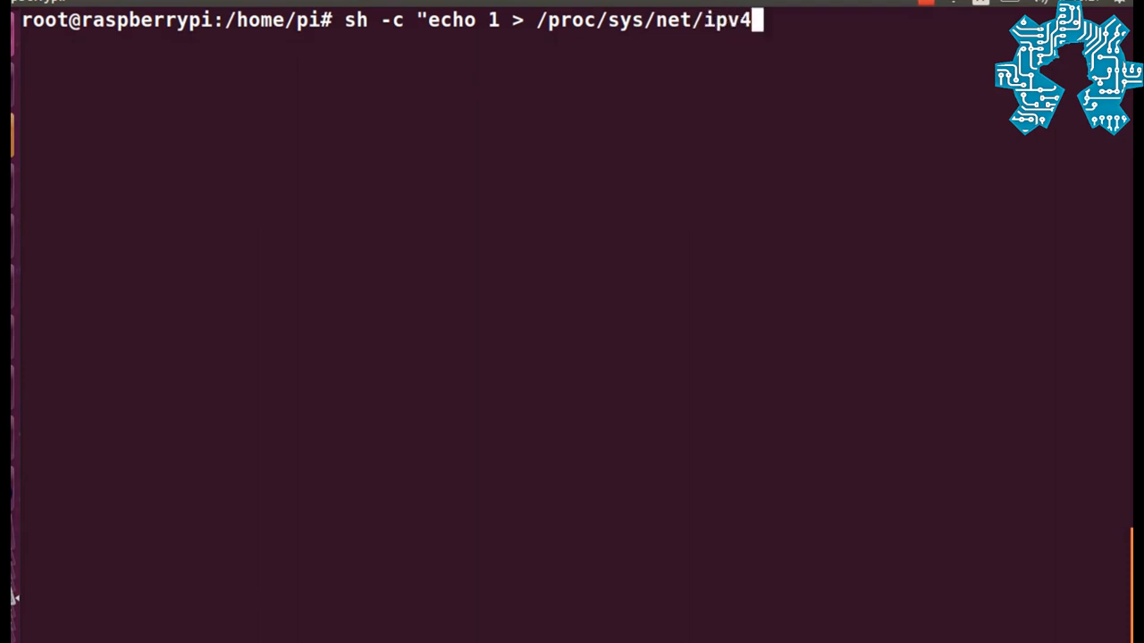
pyautogui.write('/ip')
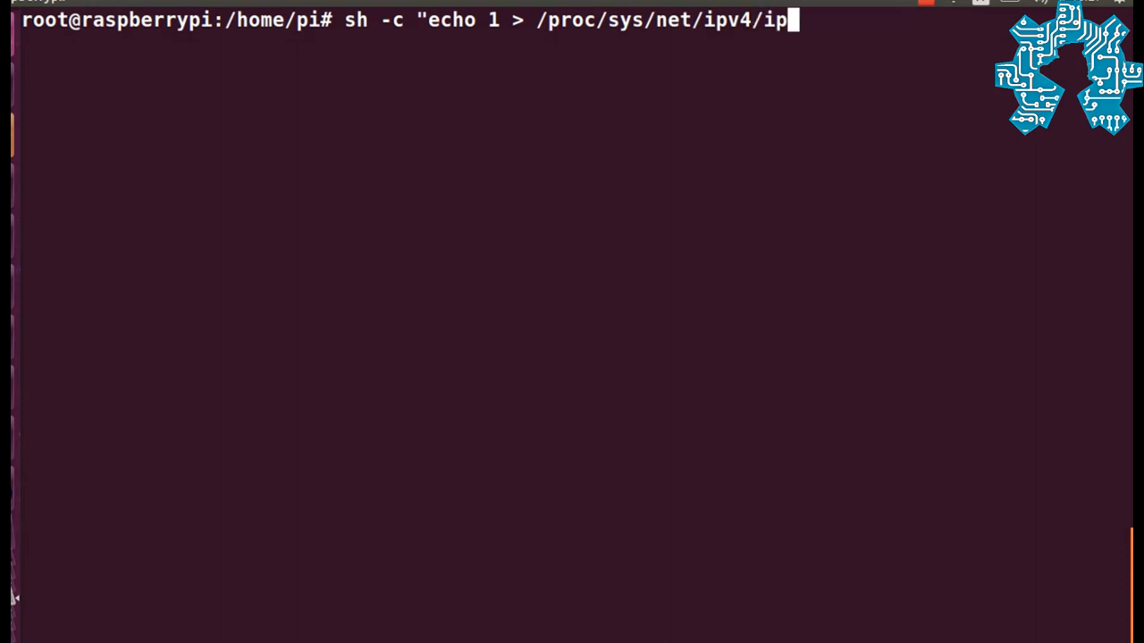
pyautogui.write('_f')
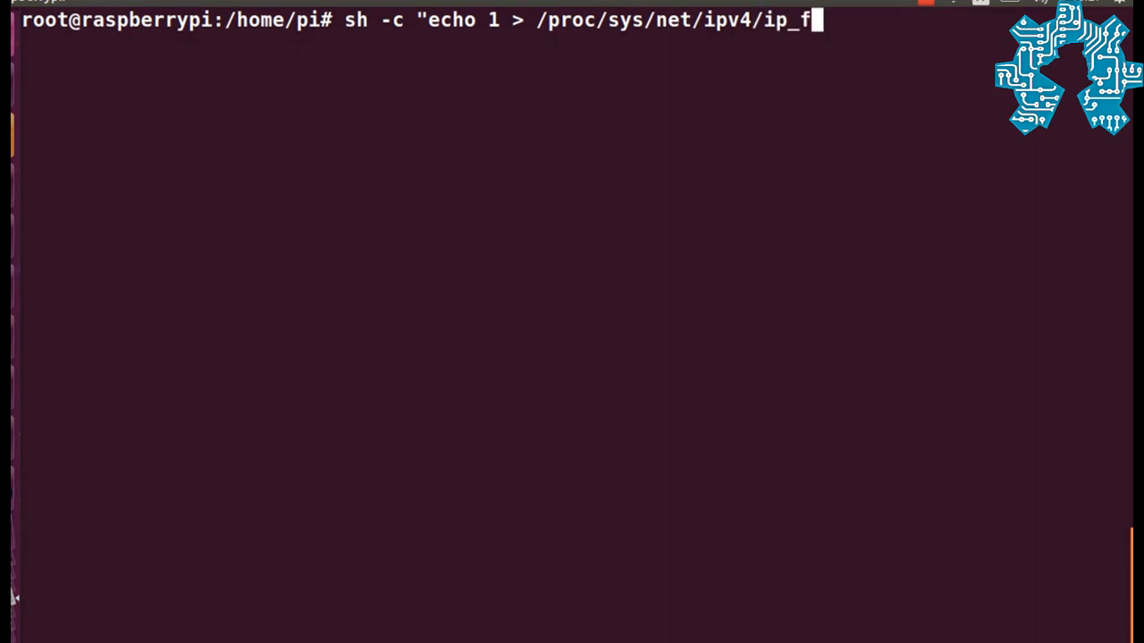
pyautogui.write('orward"')
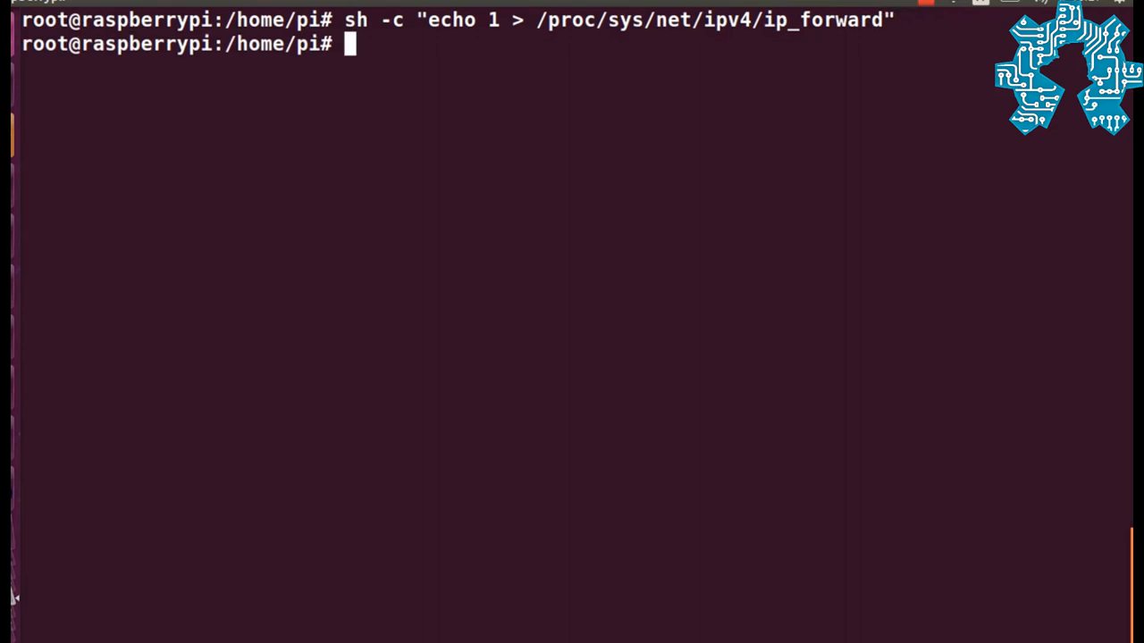
# Step: Add the NAT rule iptables -t nat -A POSTROUTING -o eth0 -j MASQUERADE
pyautogui.write('iptables')
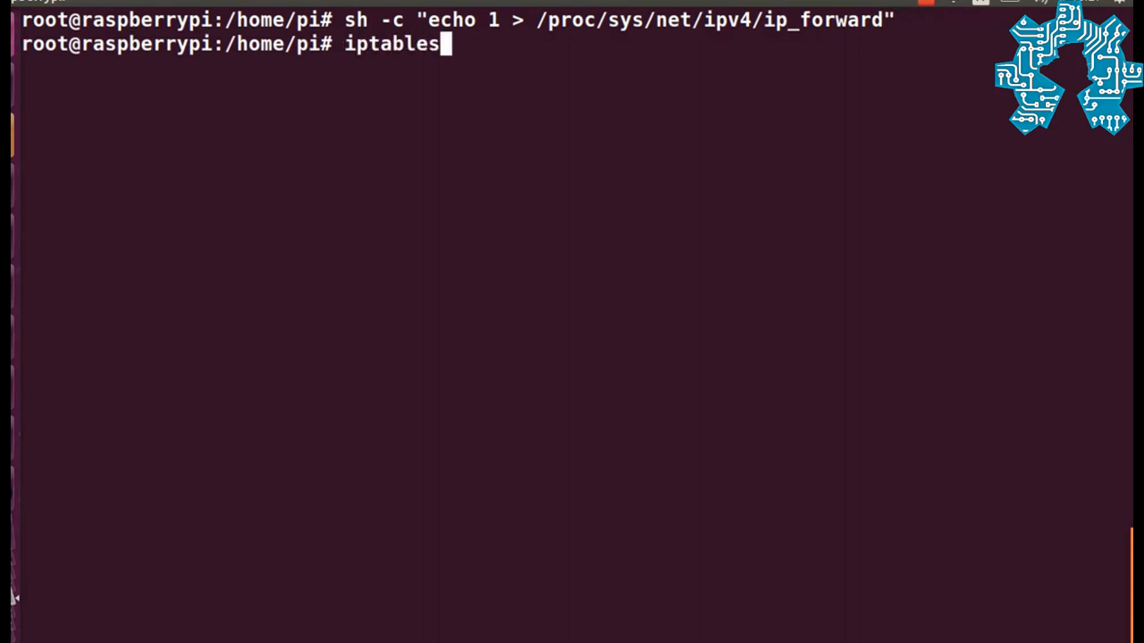
pyautogui.write('-t')
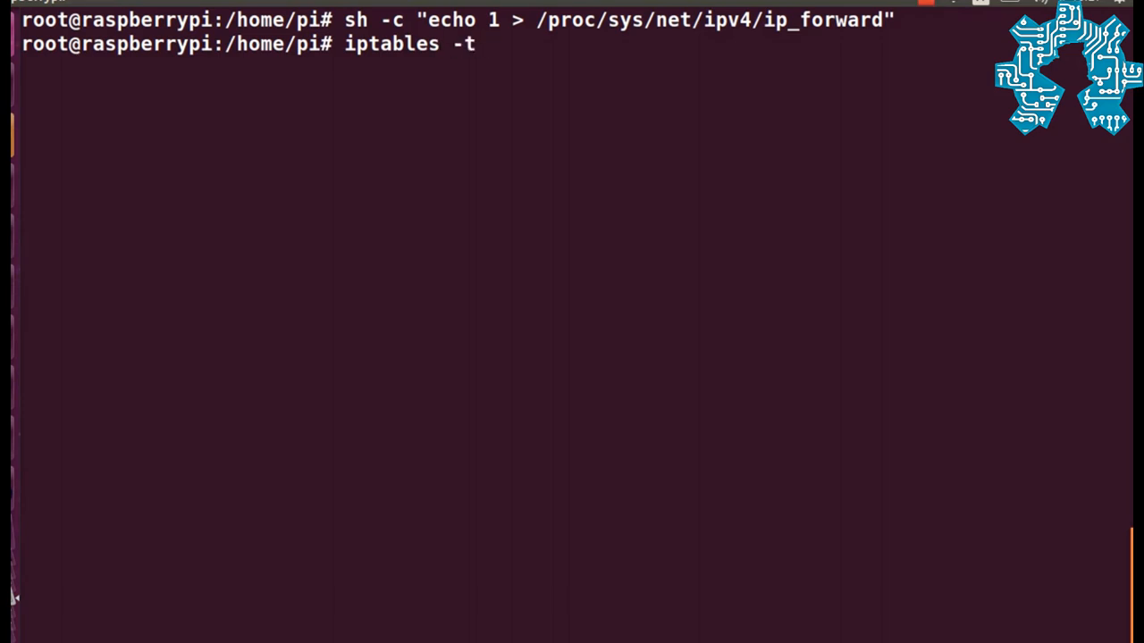
pyautogui.write('nat -A')
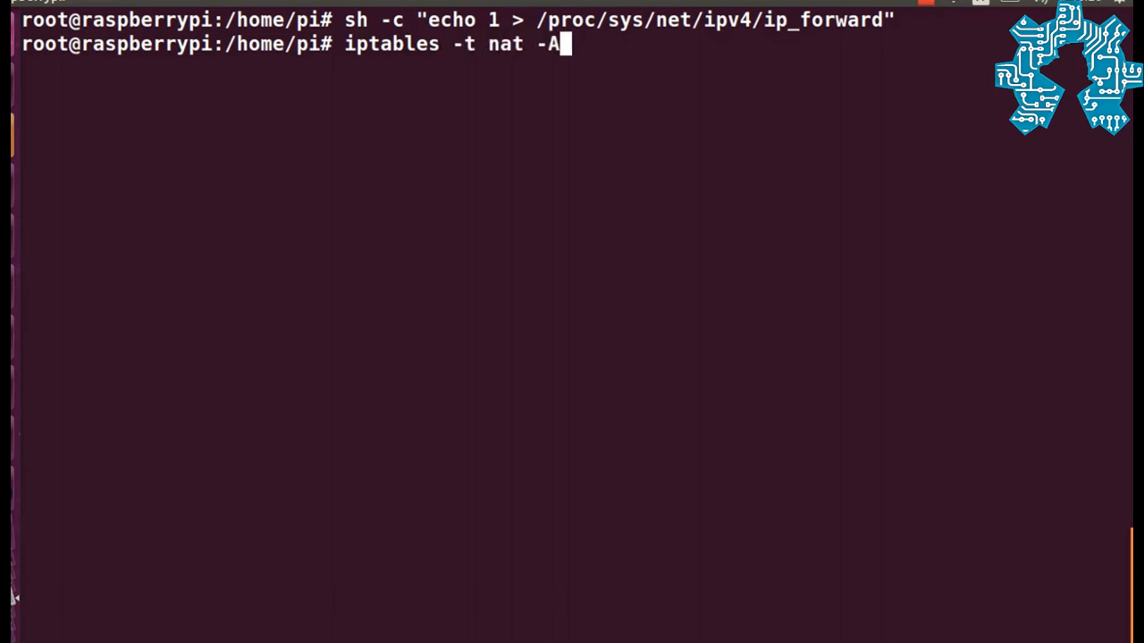
pyautogui.write('POS')
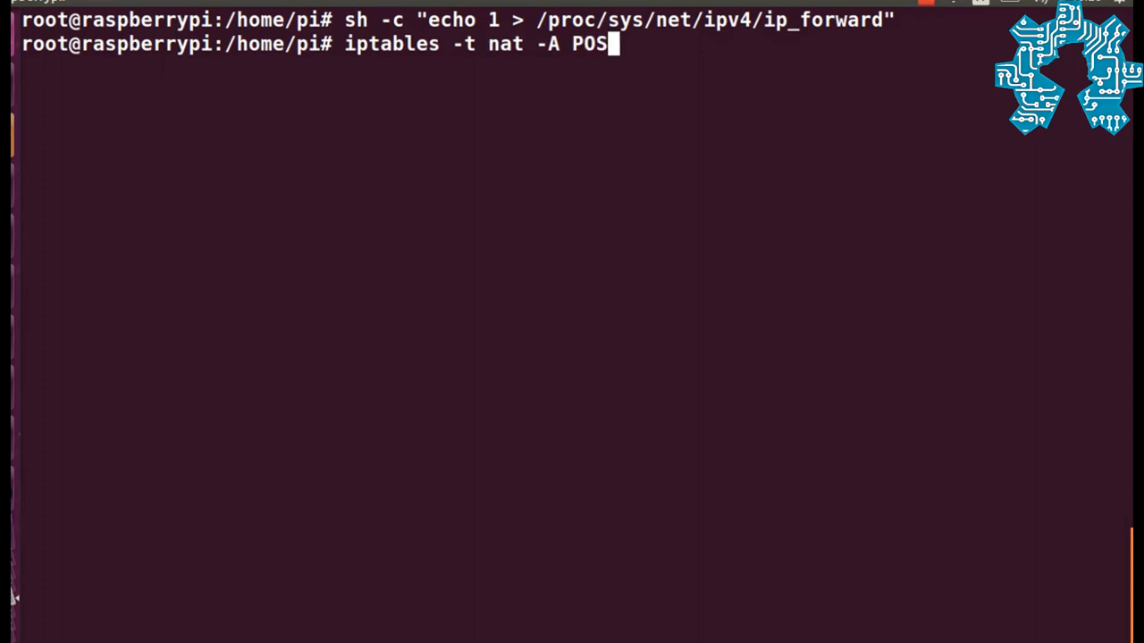
pyautogui.write('TROUT')
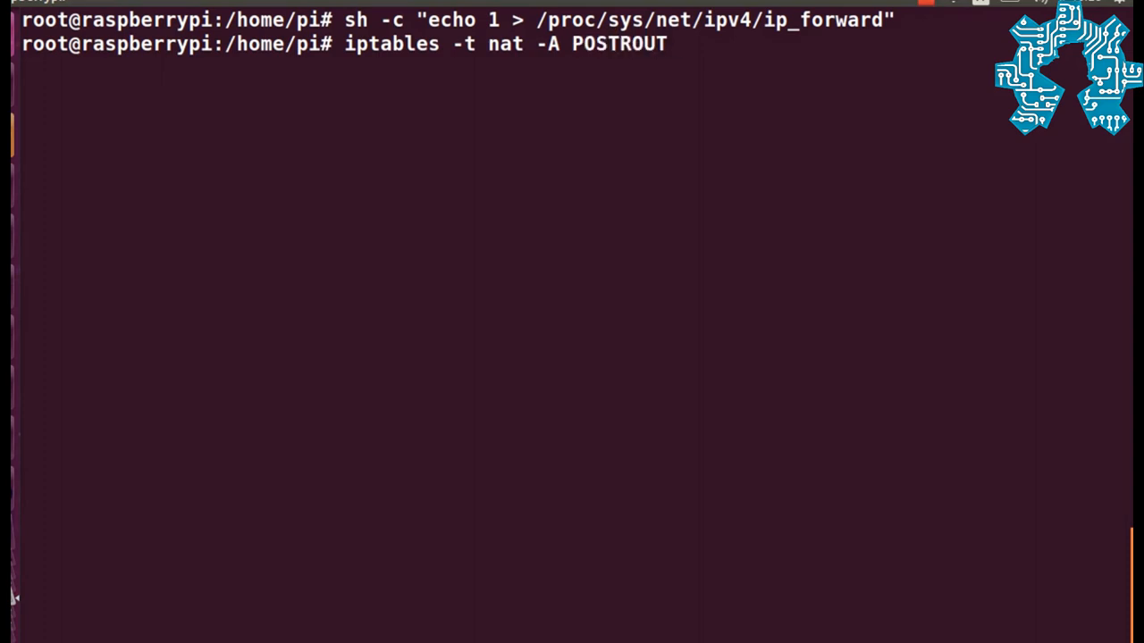
pyautogui.write('ING')
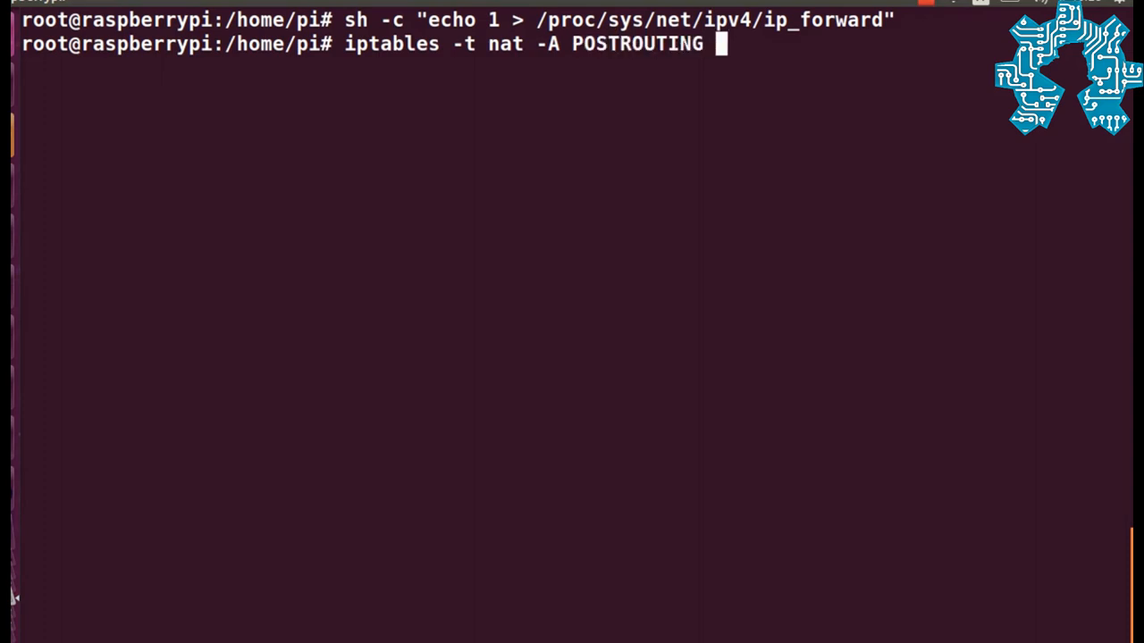
pyautogui.write('-o e')
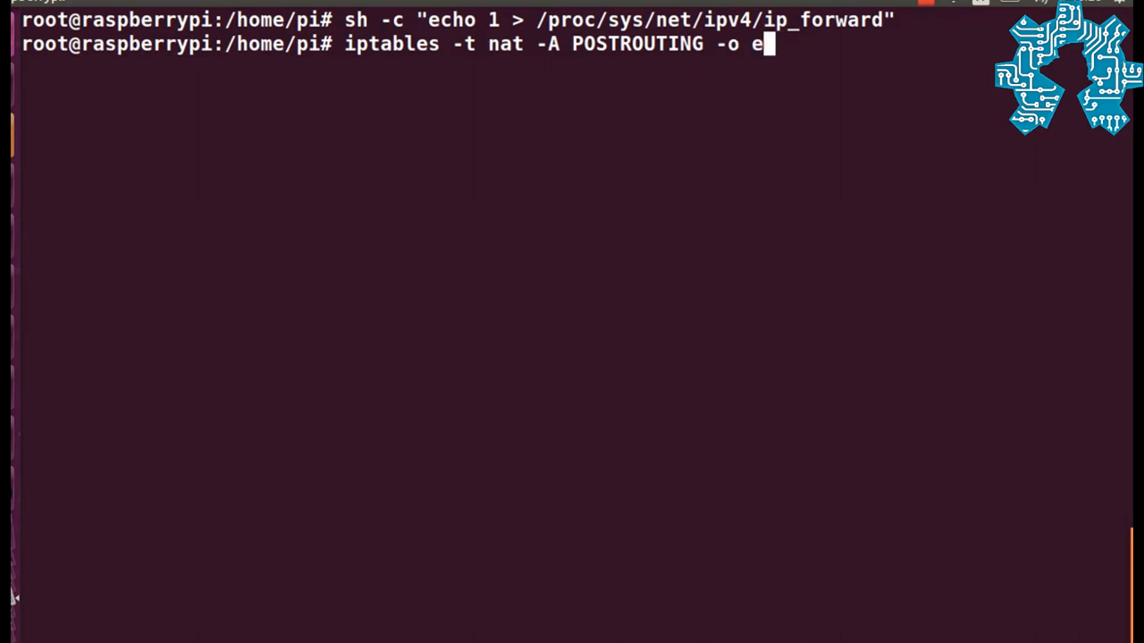
pyautogui.write('th0 -j')
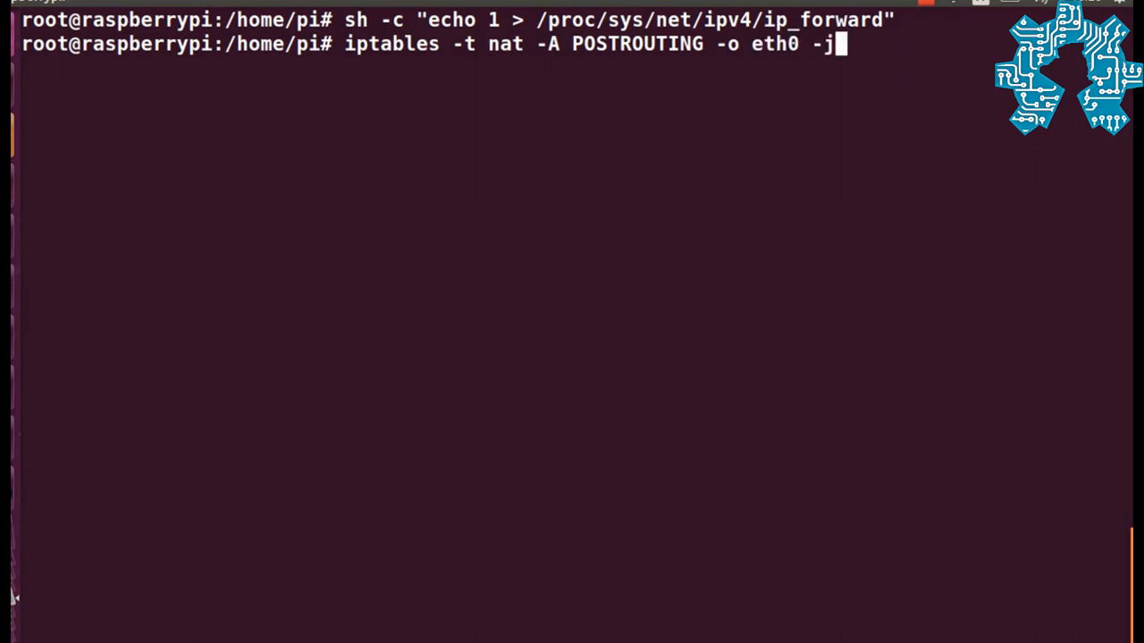
pyautogui.write('MASQ')
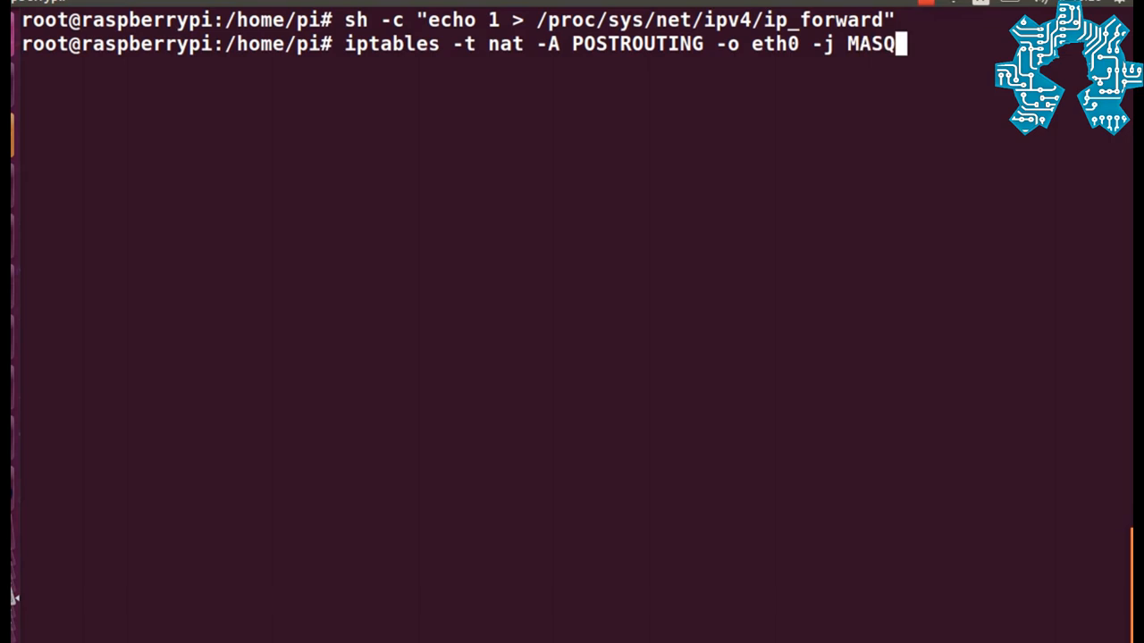
pyautogui.write('UE')
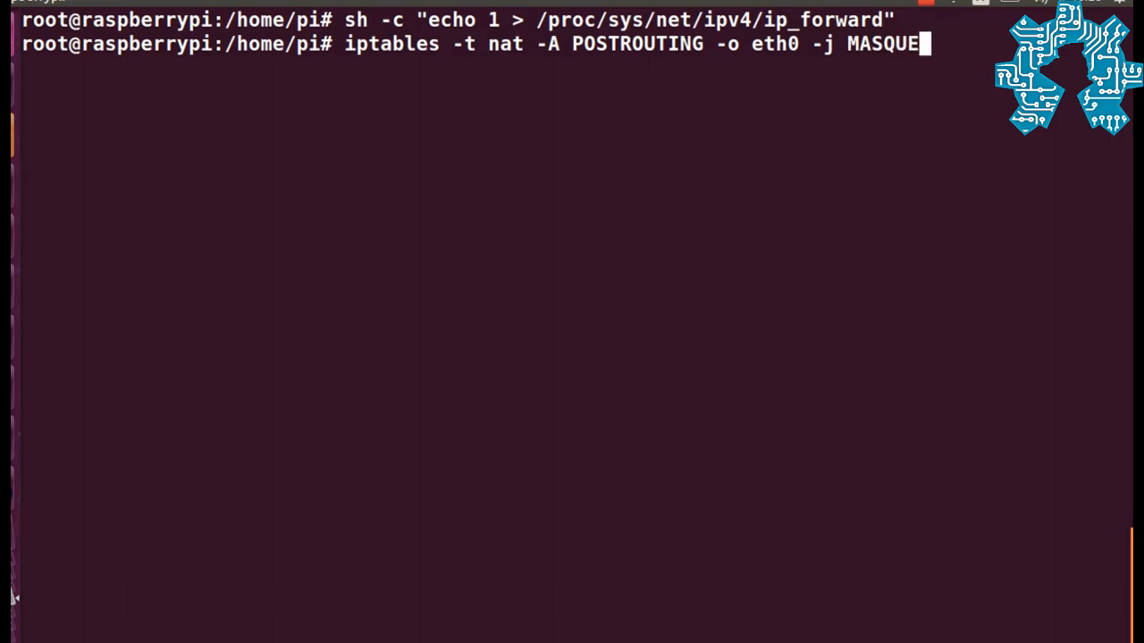
pyautogui.write('RADE')
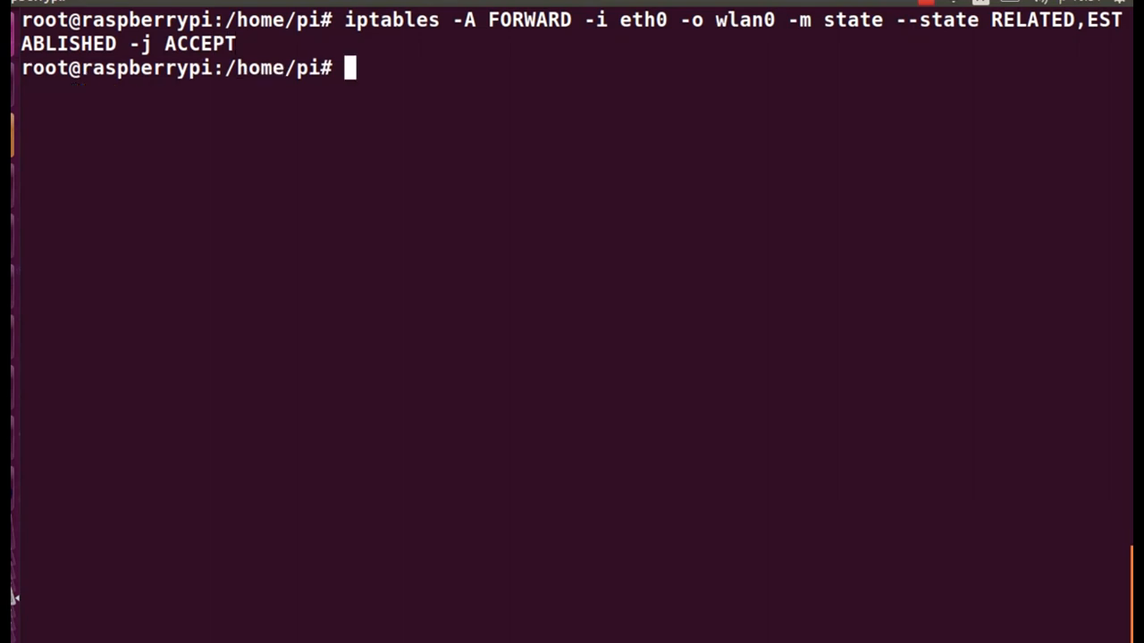
# Step: Allow forwarding from wlan0 to eth0 with iptables -A FORWARD -j ACCEPT
pyautogui.write('iptables -A FORWARD -i wlan0 -o eth0 -j ACCEPT')
pyautogui.write('sh -c')
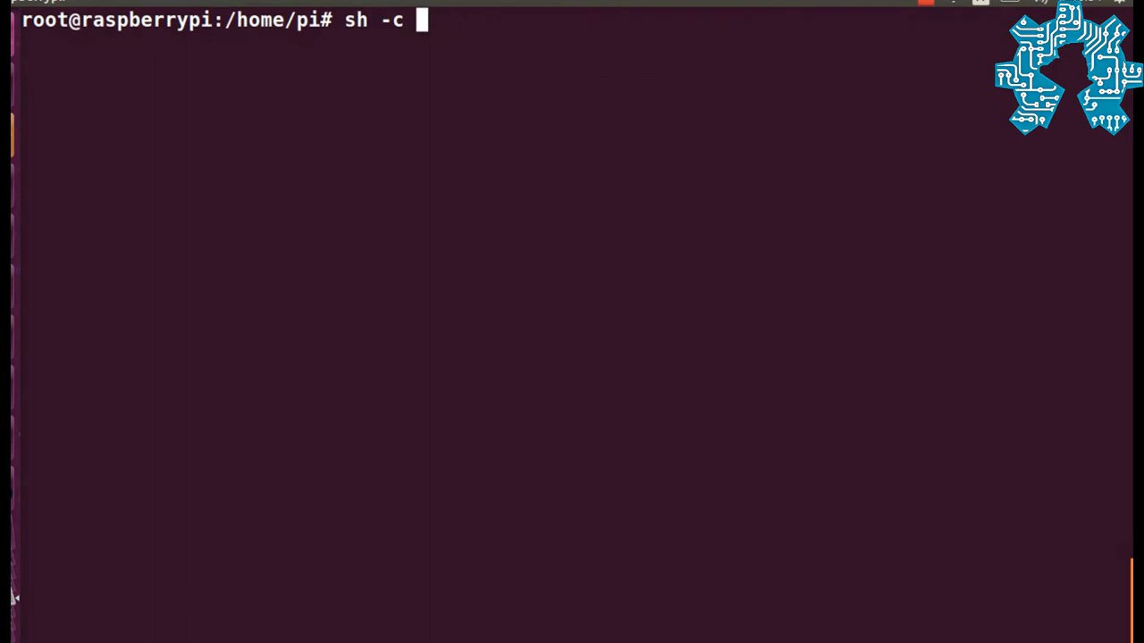
# Step: Save the current rules with sh -c "iptables-save > /etc/iptables.ipv4.nat"
pyautogui.write('"iptable')
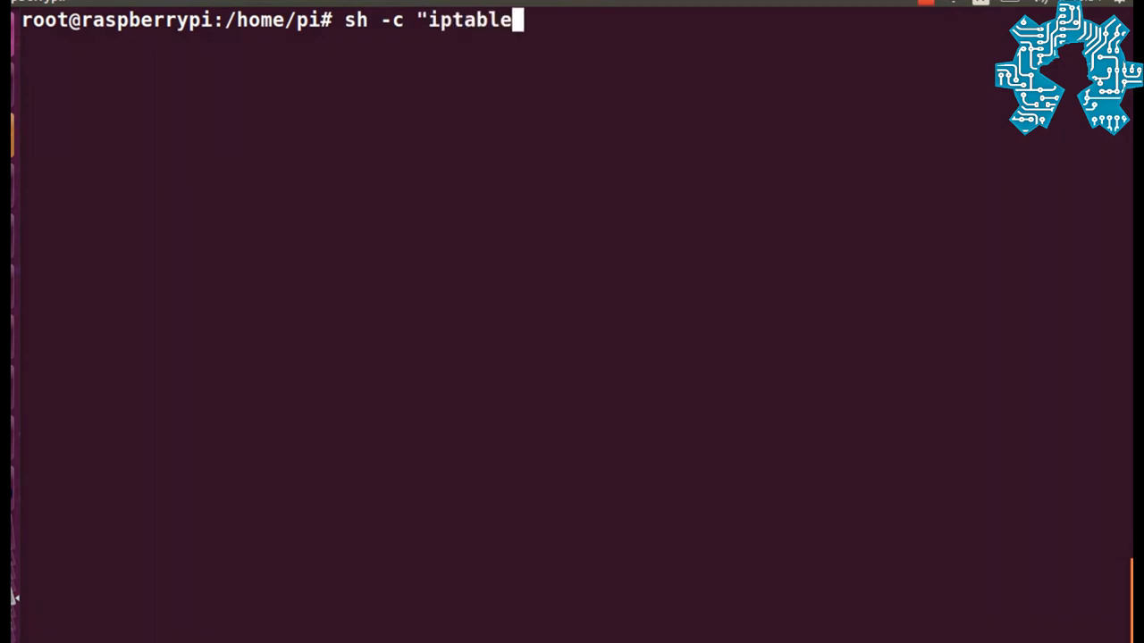
pyautogui.write('s-sa')
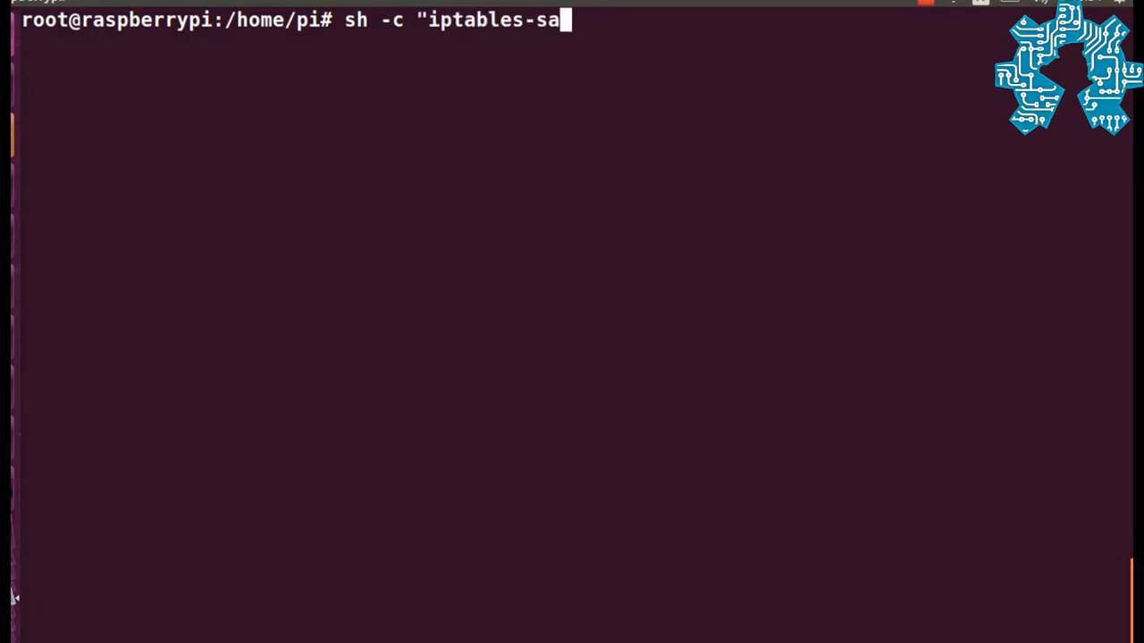
pyautogui.write('ve <')
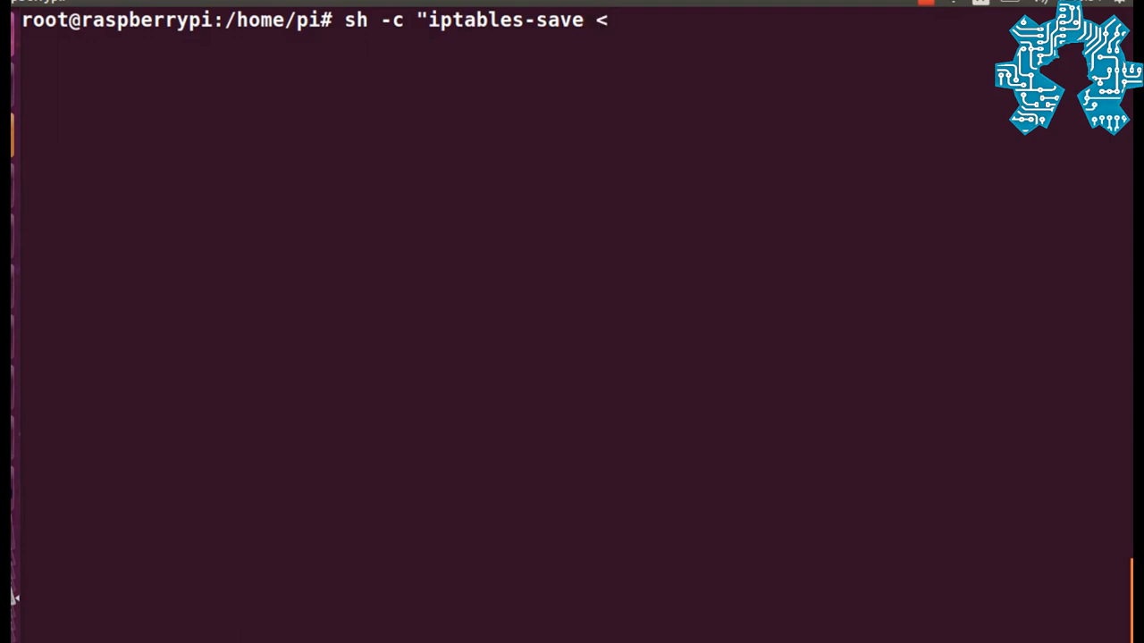
pyautogui.write('>')
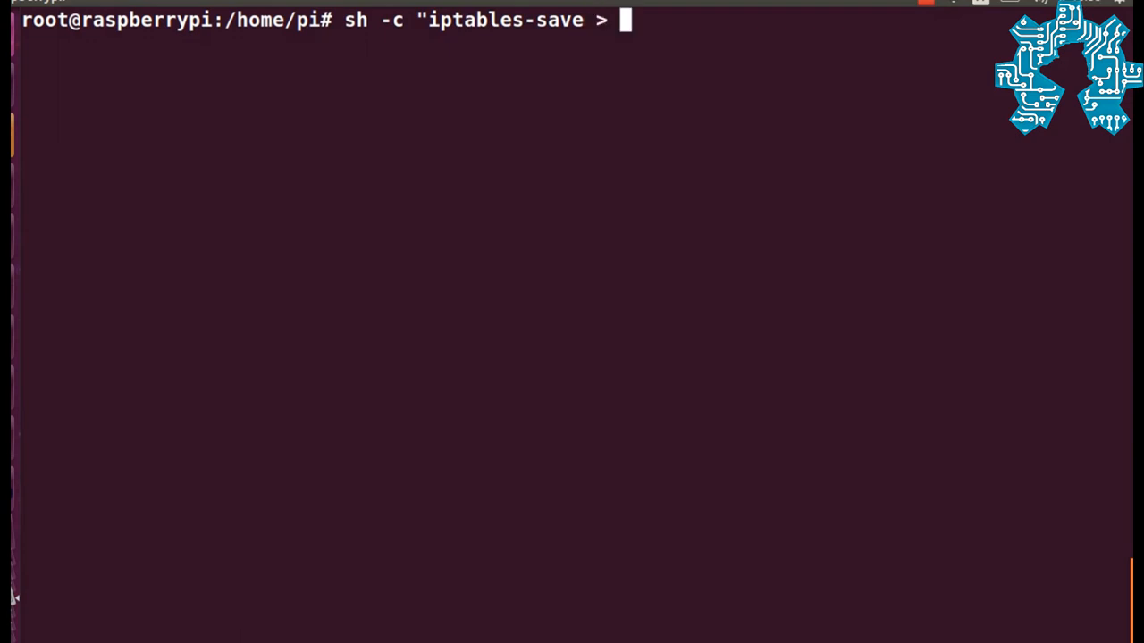
pyautogui.write('/etc/')
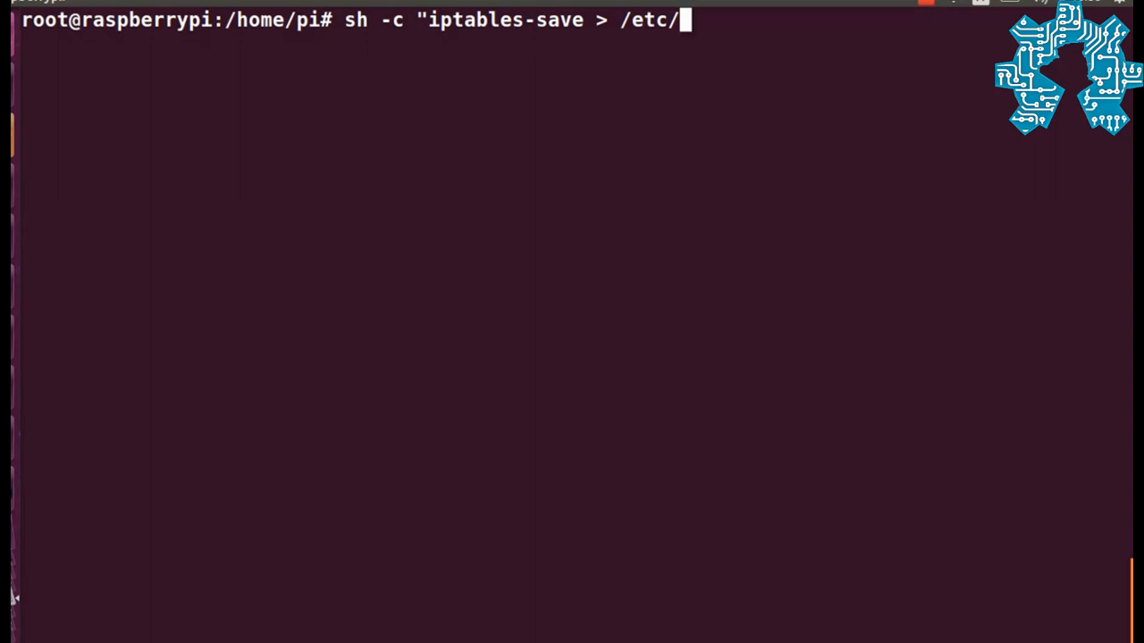
pyautogui.write('iptables')
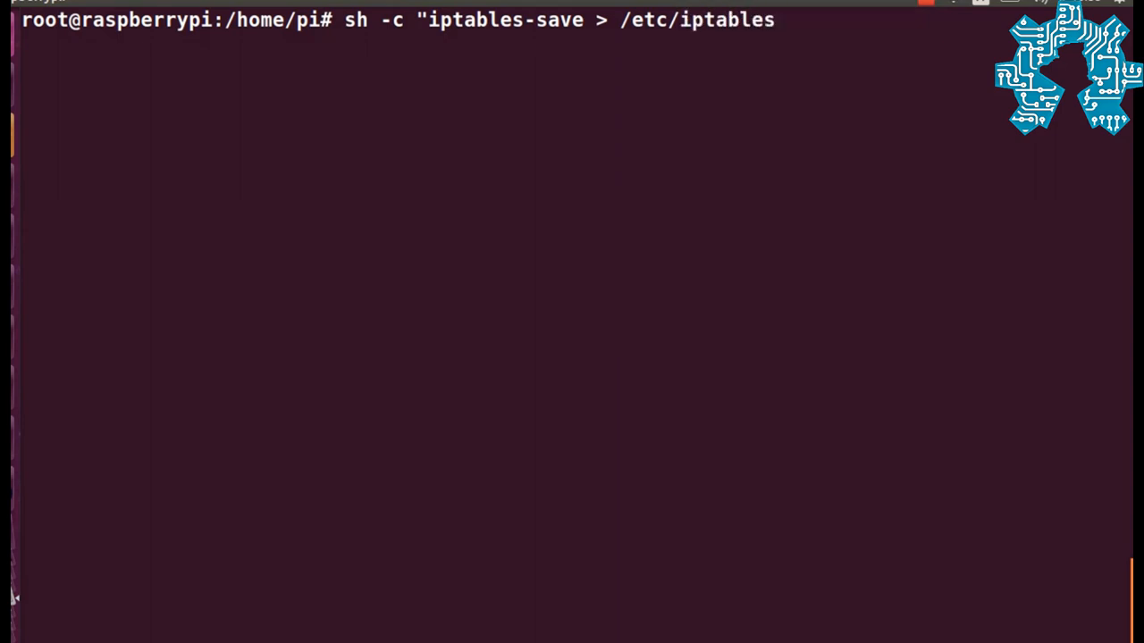
pyautogui.write('.ip')
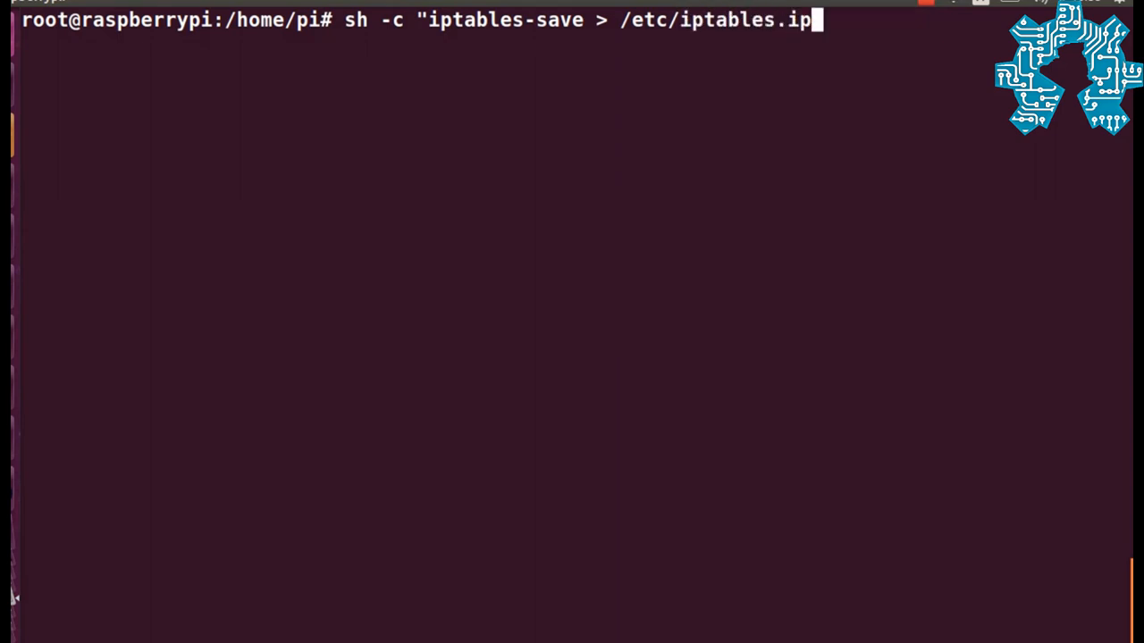
pyautogui.write('v4.')
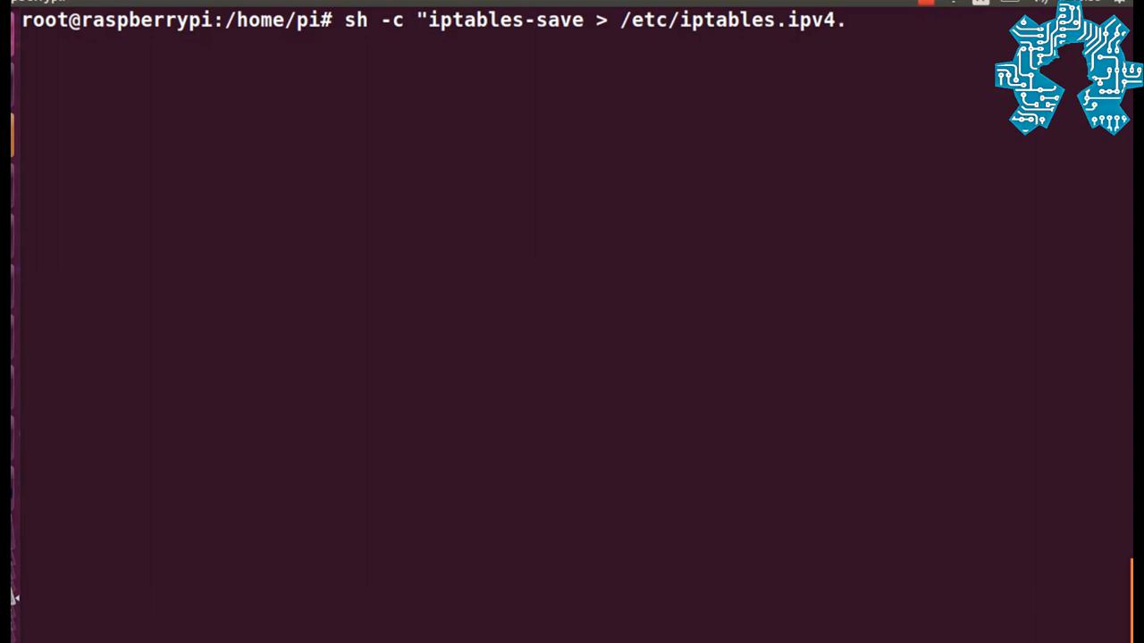
pyautogui.write('nat"')
pyautogui.write('nano')
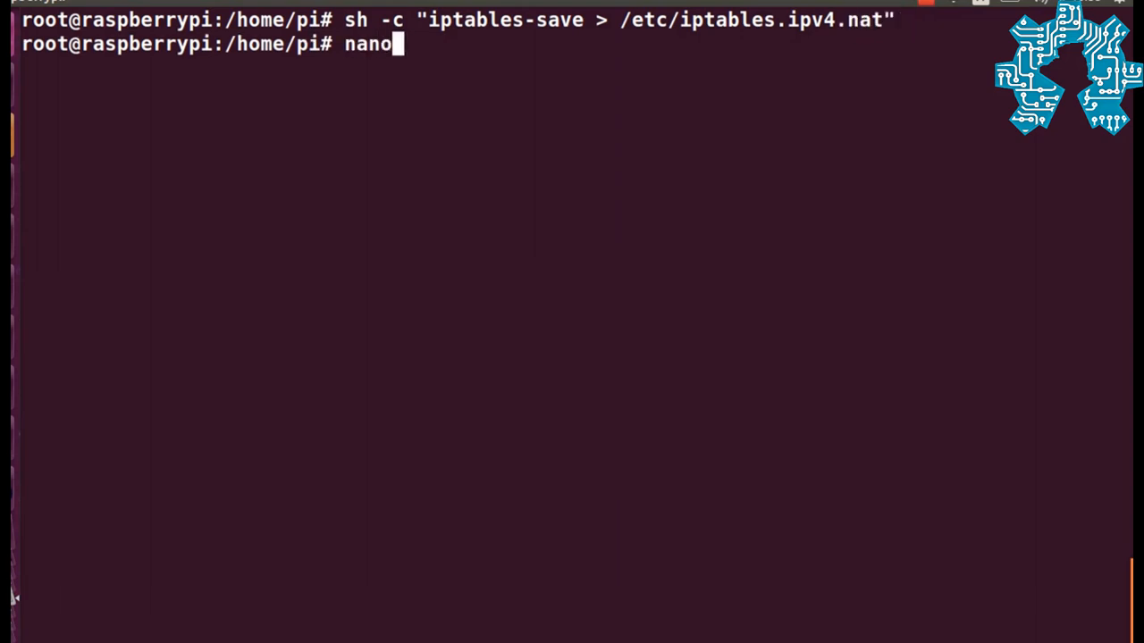
# Step: Edit /etc/network/interfaces to add 'up iptables-restore < /etc/iptables.ipv4.nat' and close nano
pyautogui.write('/etc/')
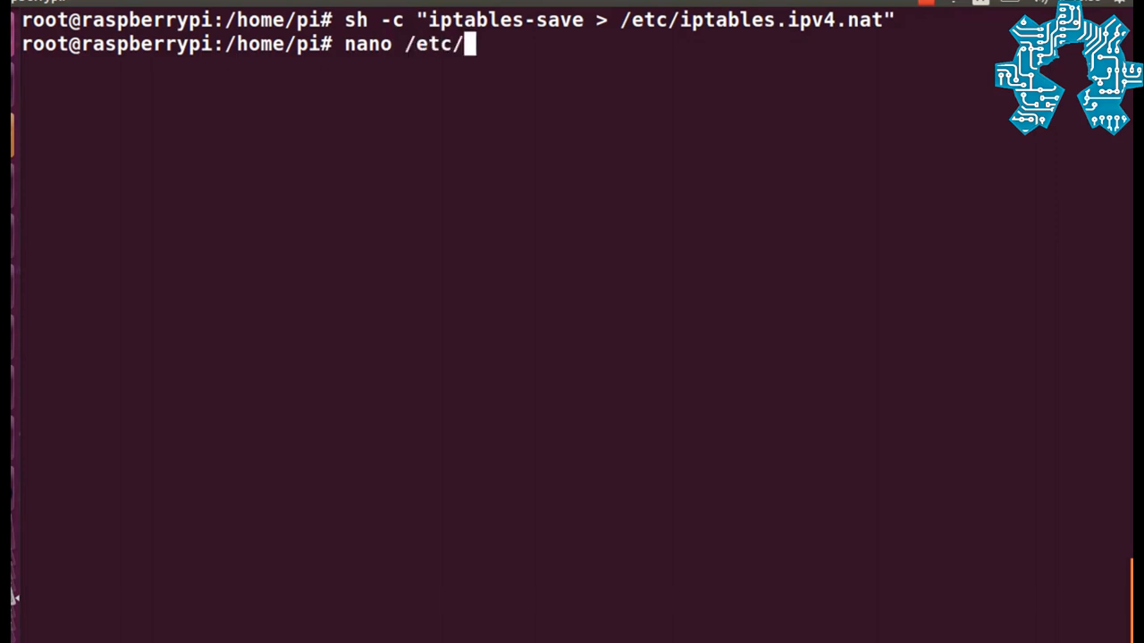
pyautogui.write('network')
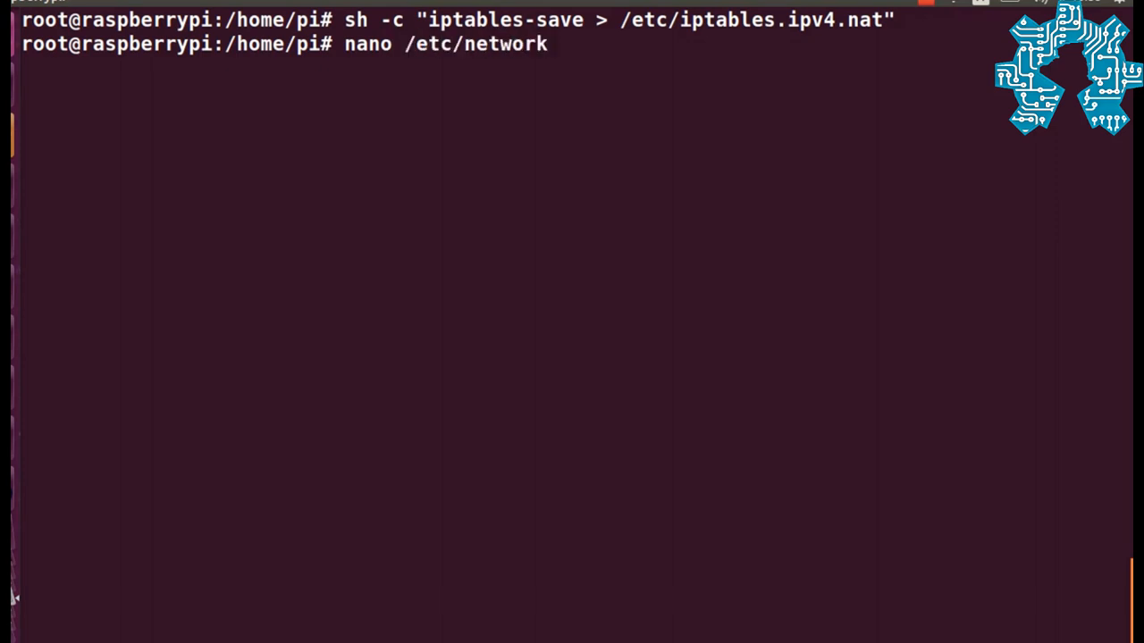
pyautogui.write('/interfaces')
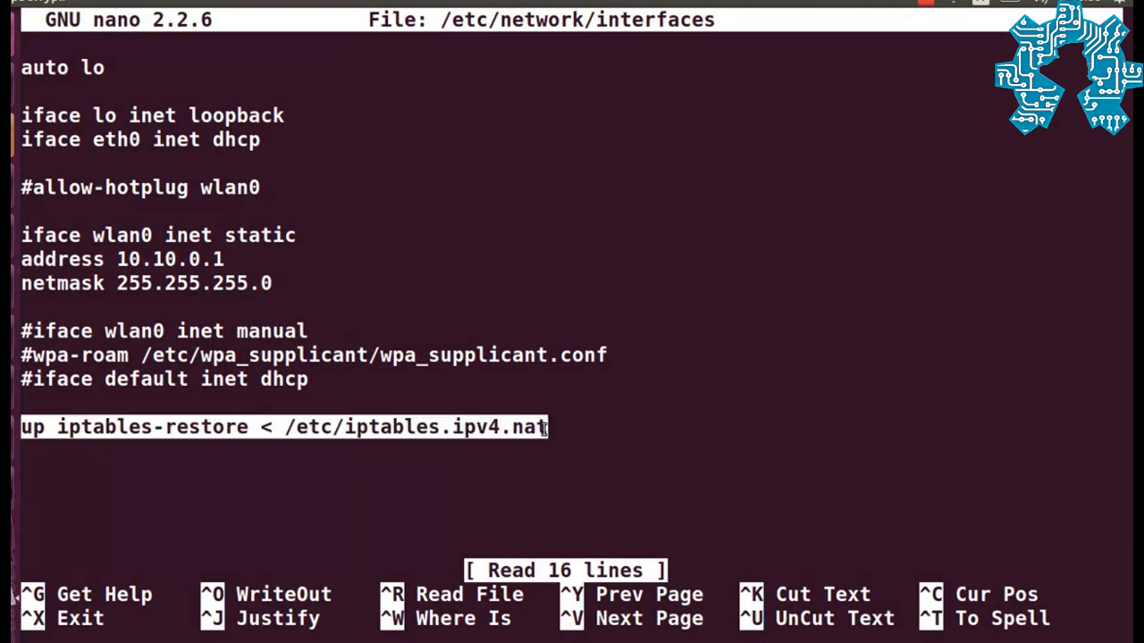
pyautogui.press('ctrl+x')
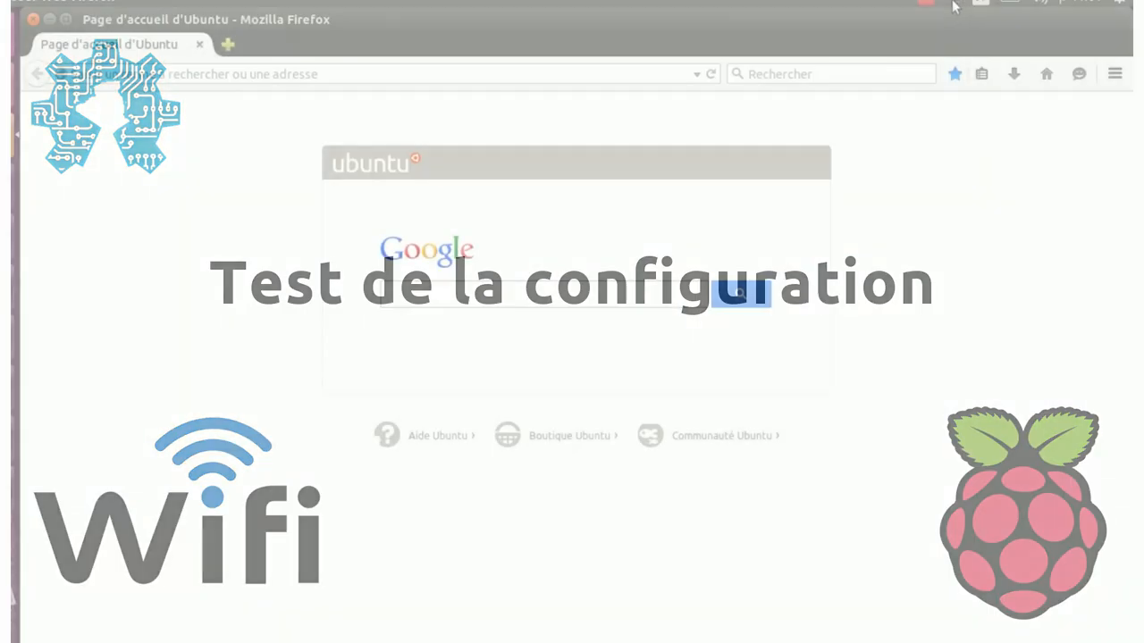
# Step: Connect the laptop to the OHA_PI hotspot and focus the Google search box in Firefox
pyautogui.click(954, 5)
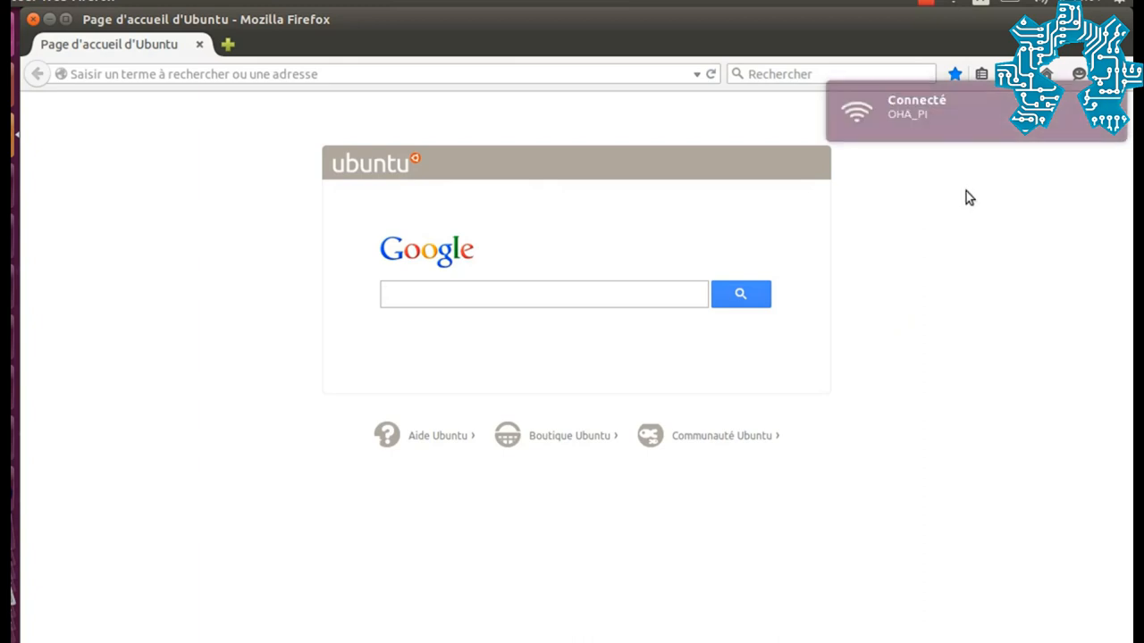
pyautogui.click(543, 294)
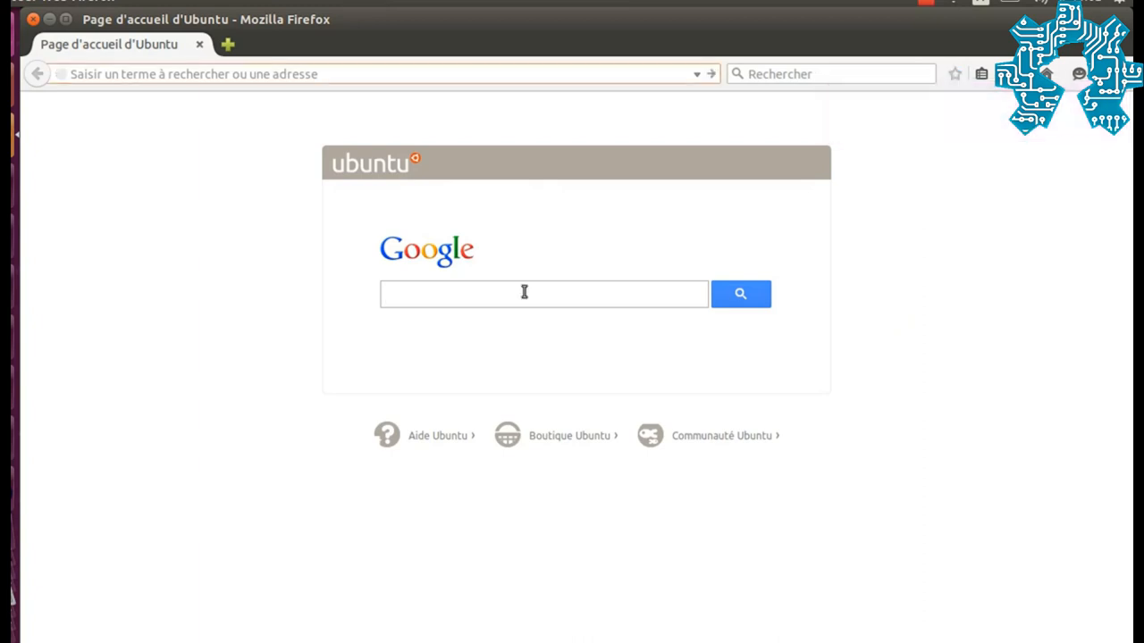
# Step: Search Google for 'open hardware algerie' and open the Open Hardware Algerie Facebook result
pyautogui.write('open hard')
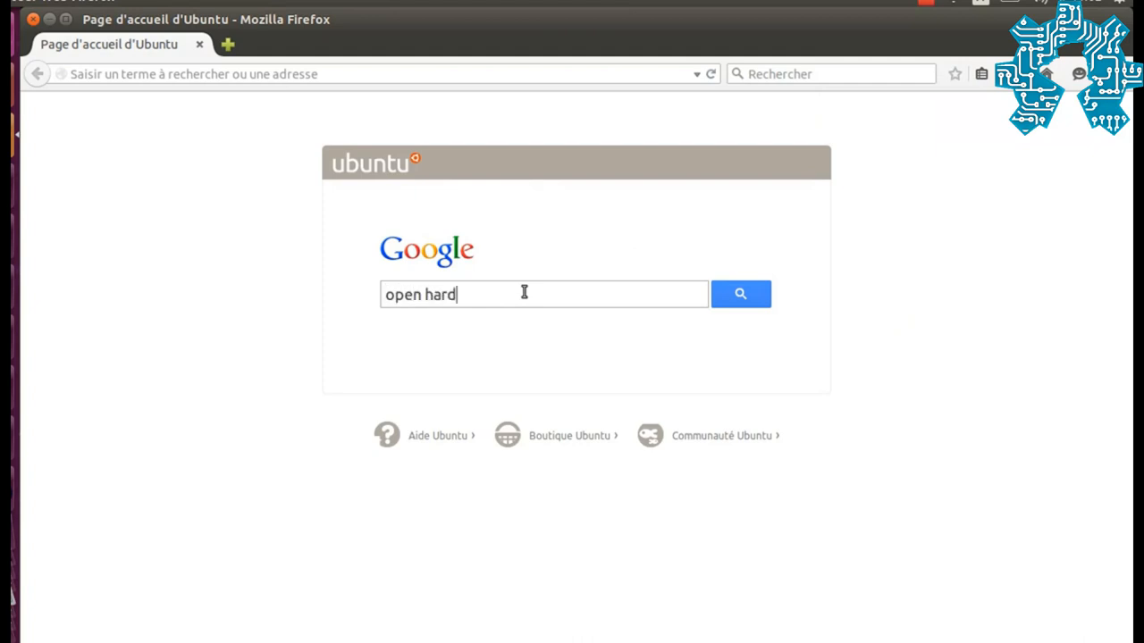
pyautogui.write('ware algerie')
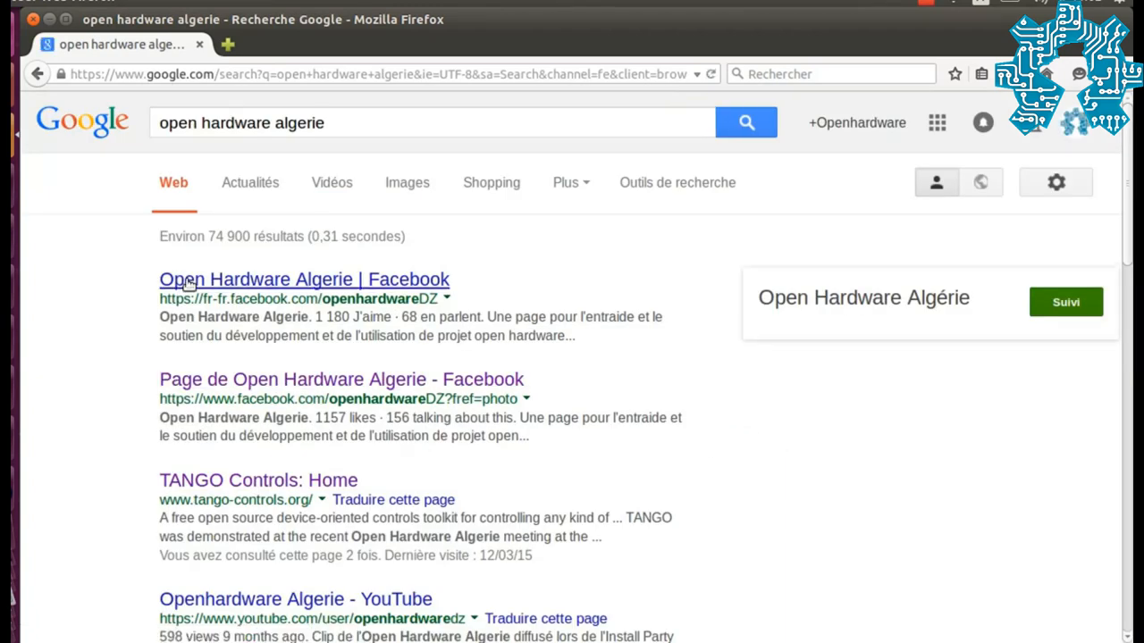
pyautogui.scroll(-3)
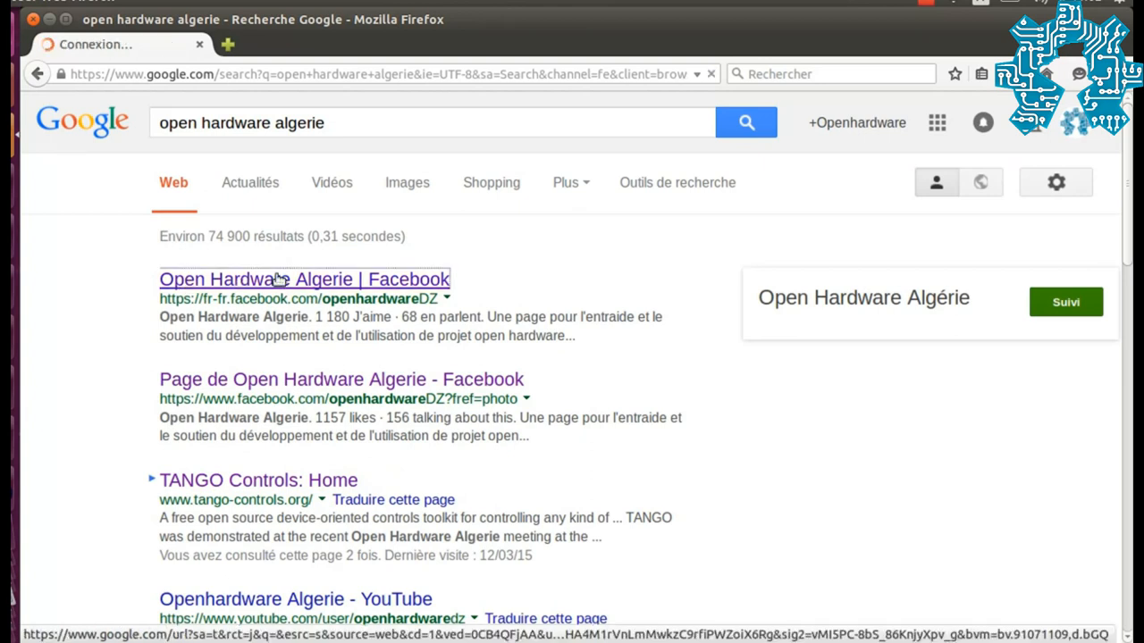
pyautogui.click(304, 279)
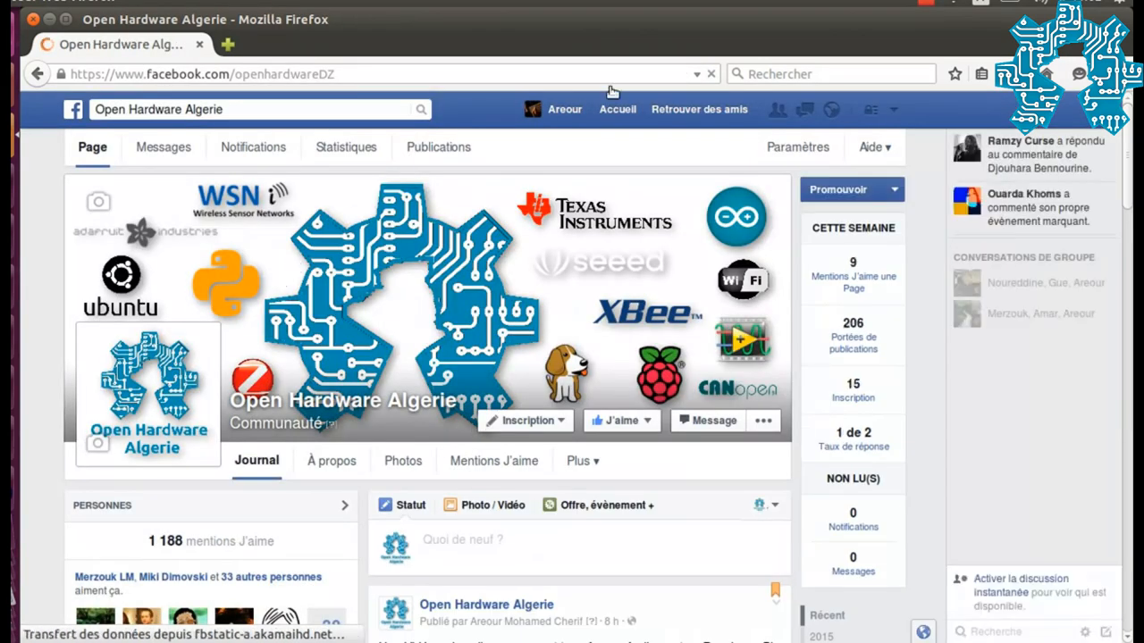